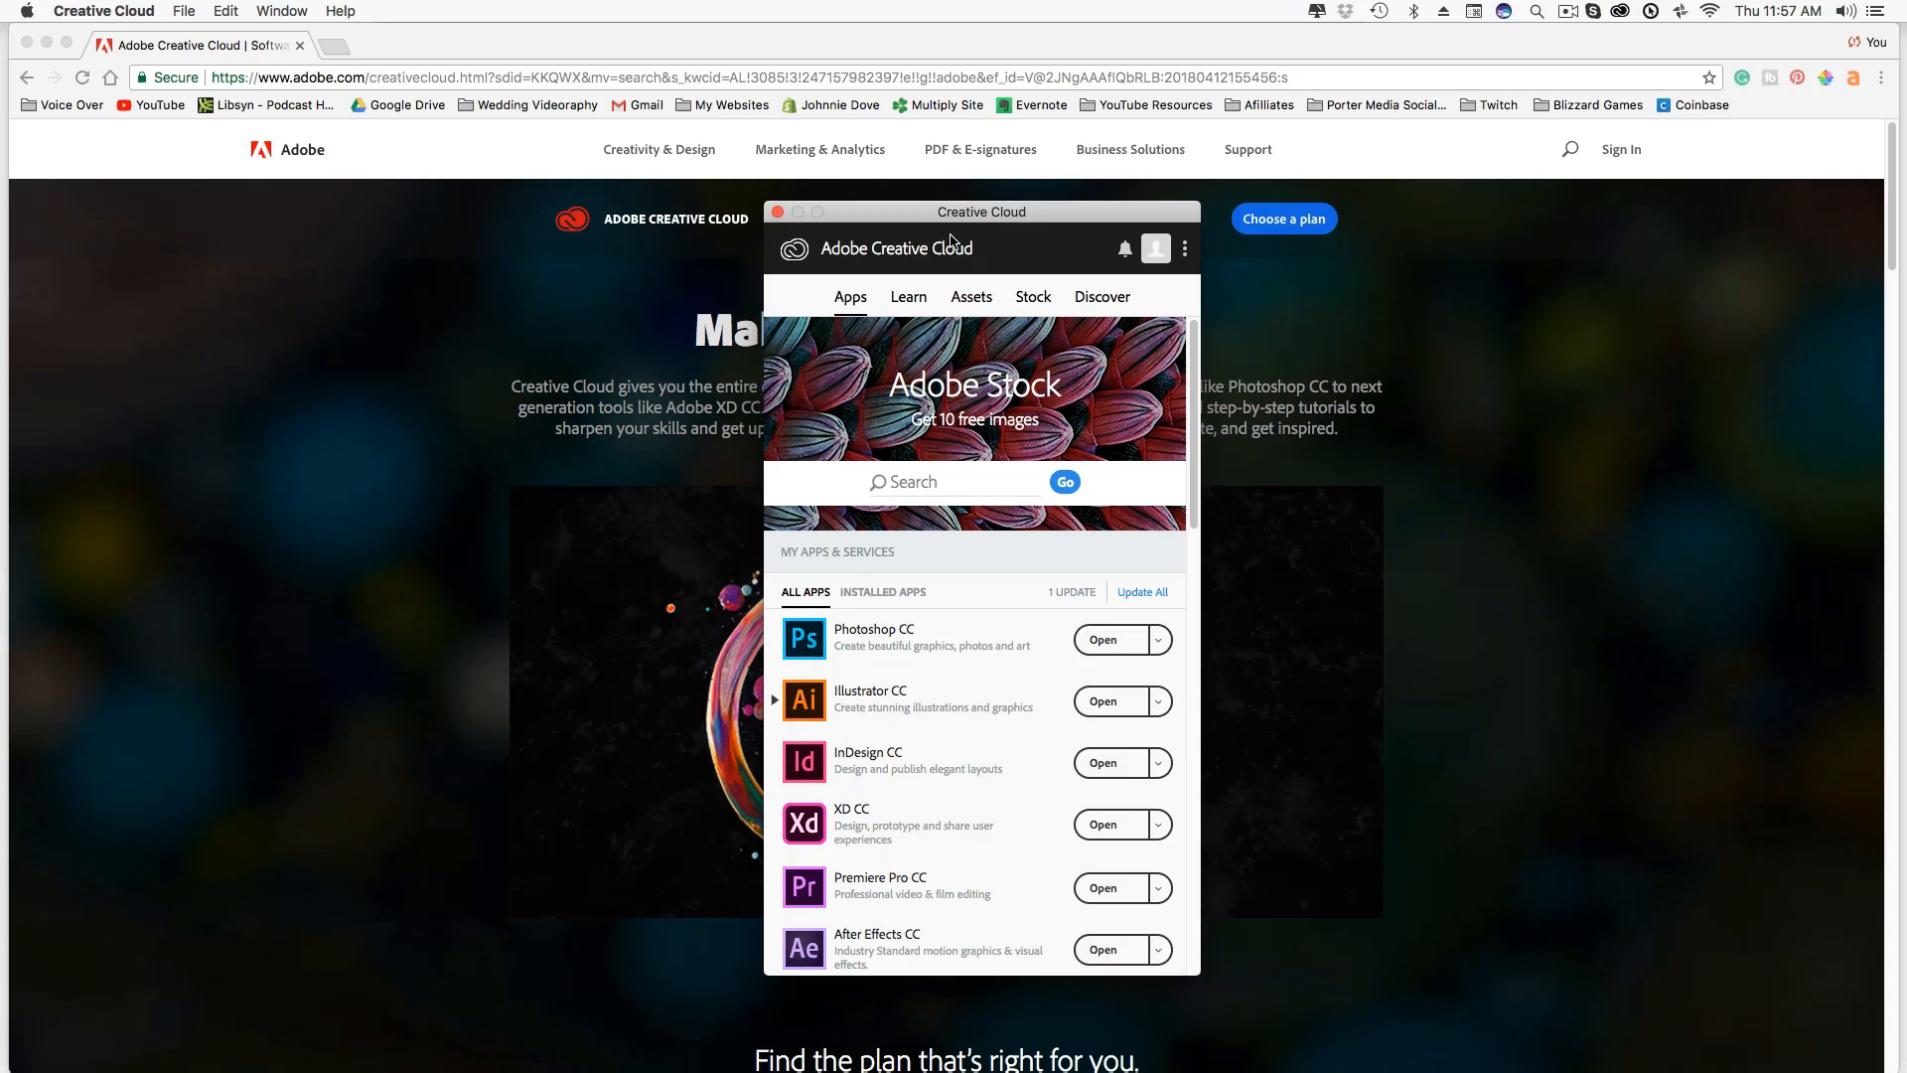
mouse_move(986, 503)
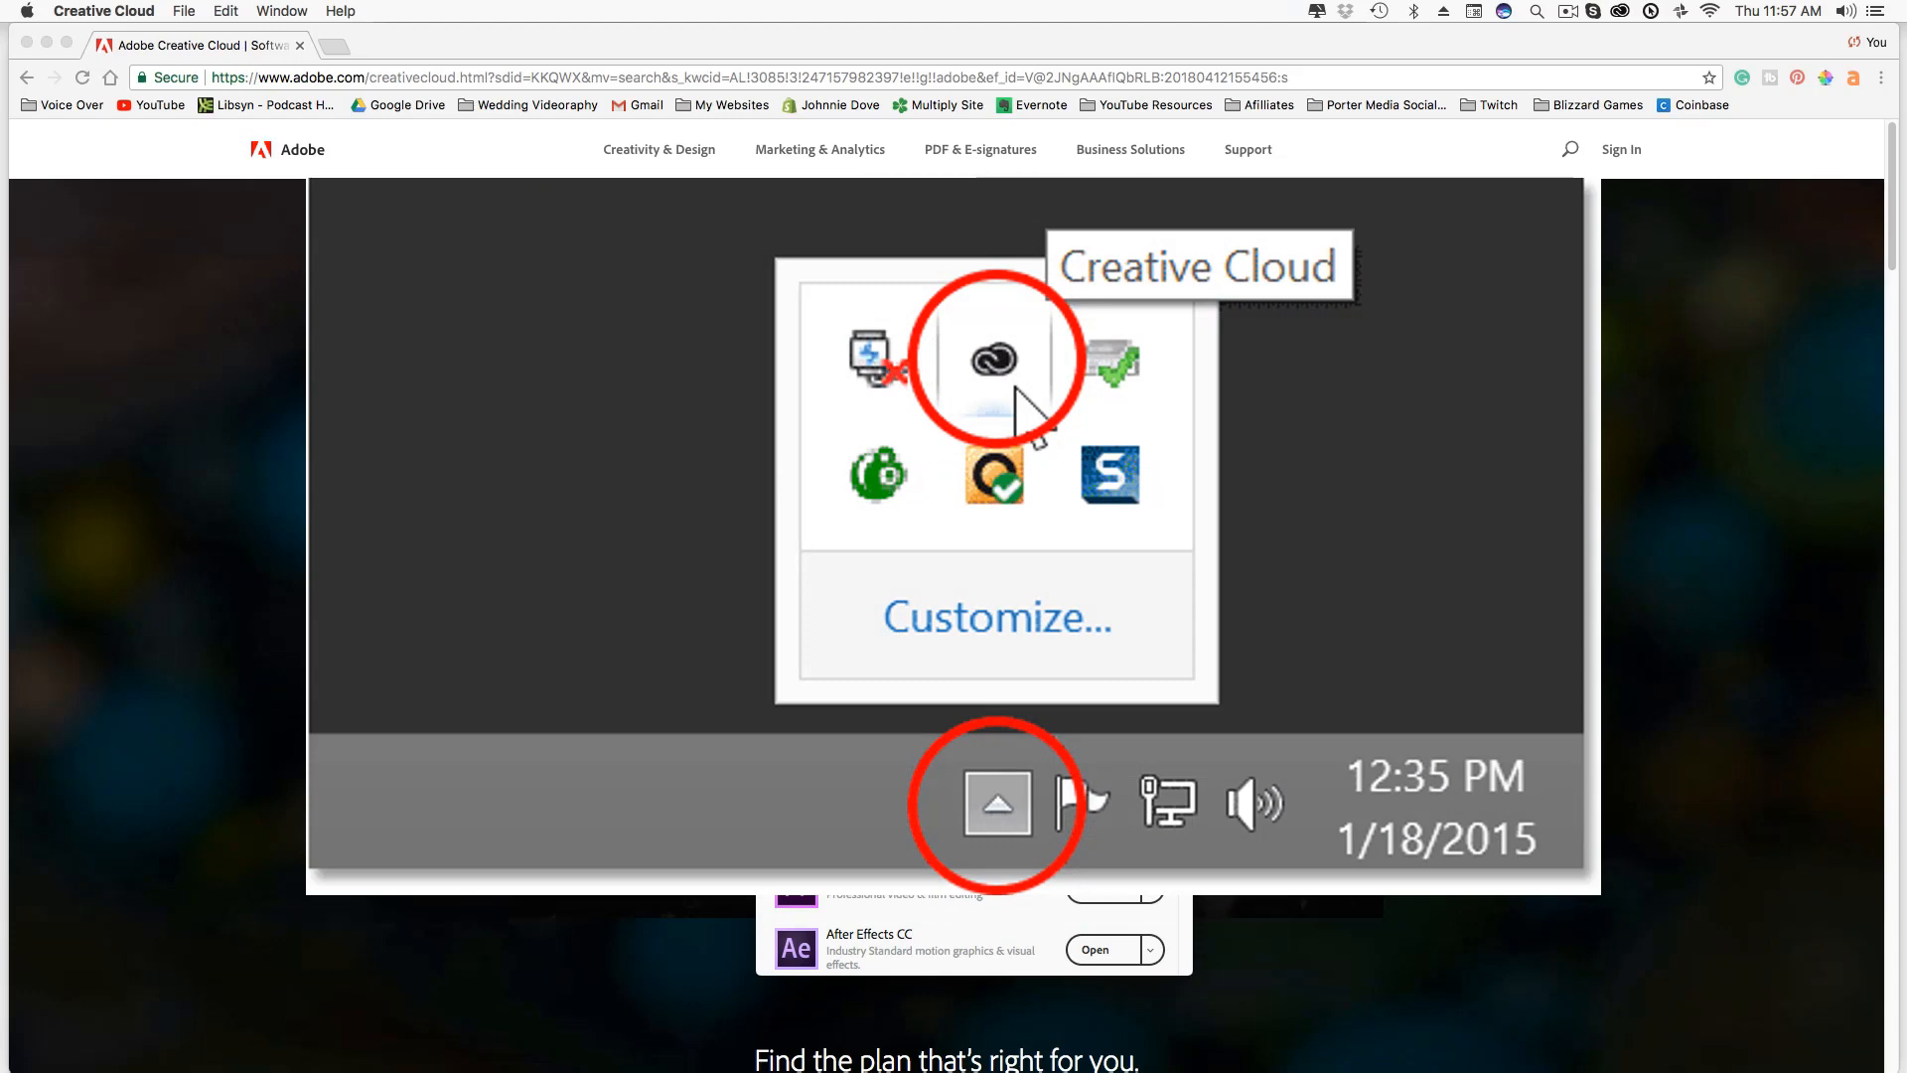
Expand Photoshop CC's dropdown to reveal View tutorials, Other Versions and Uninstall
left_click(999, 358)
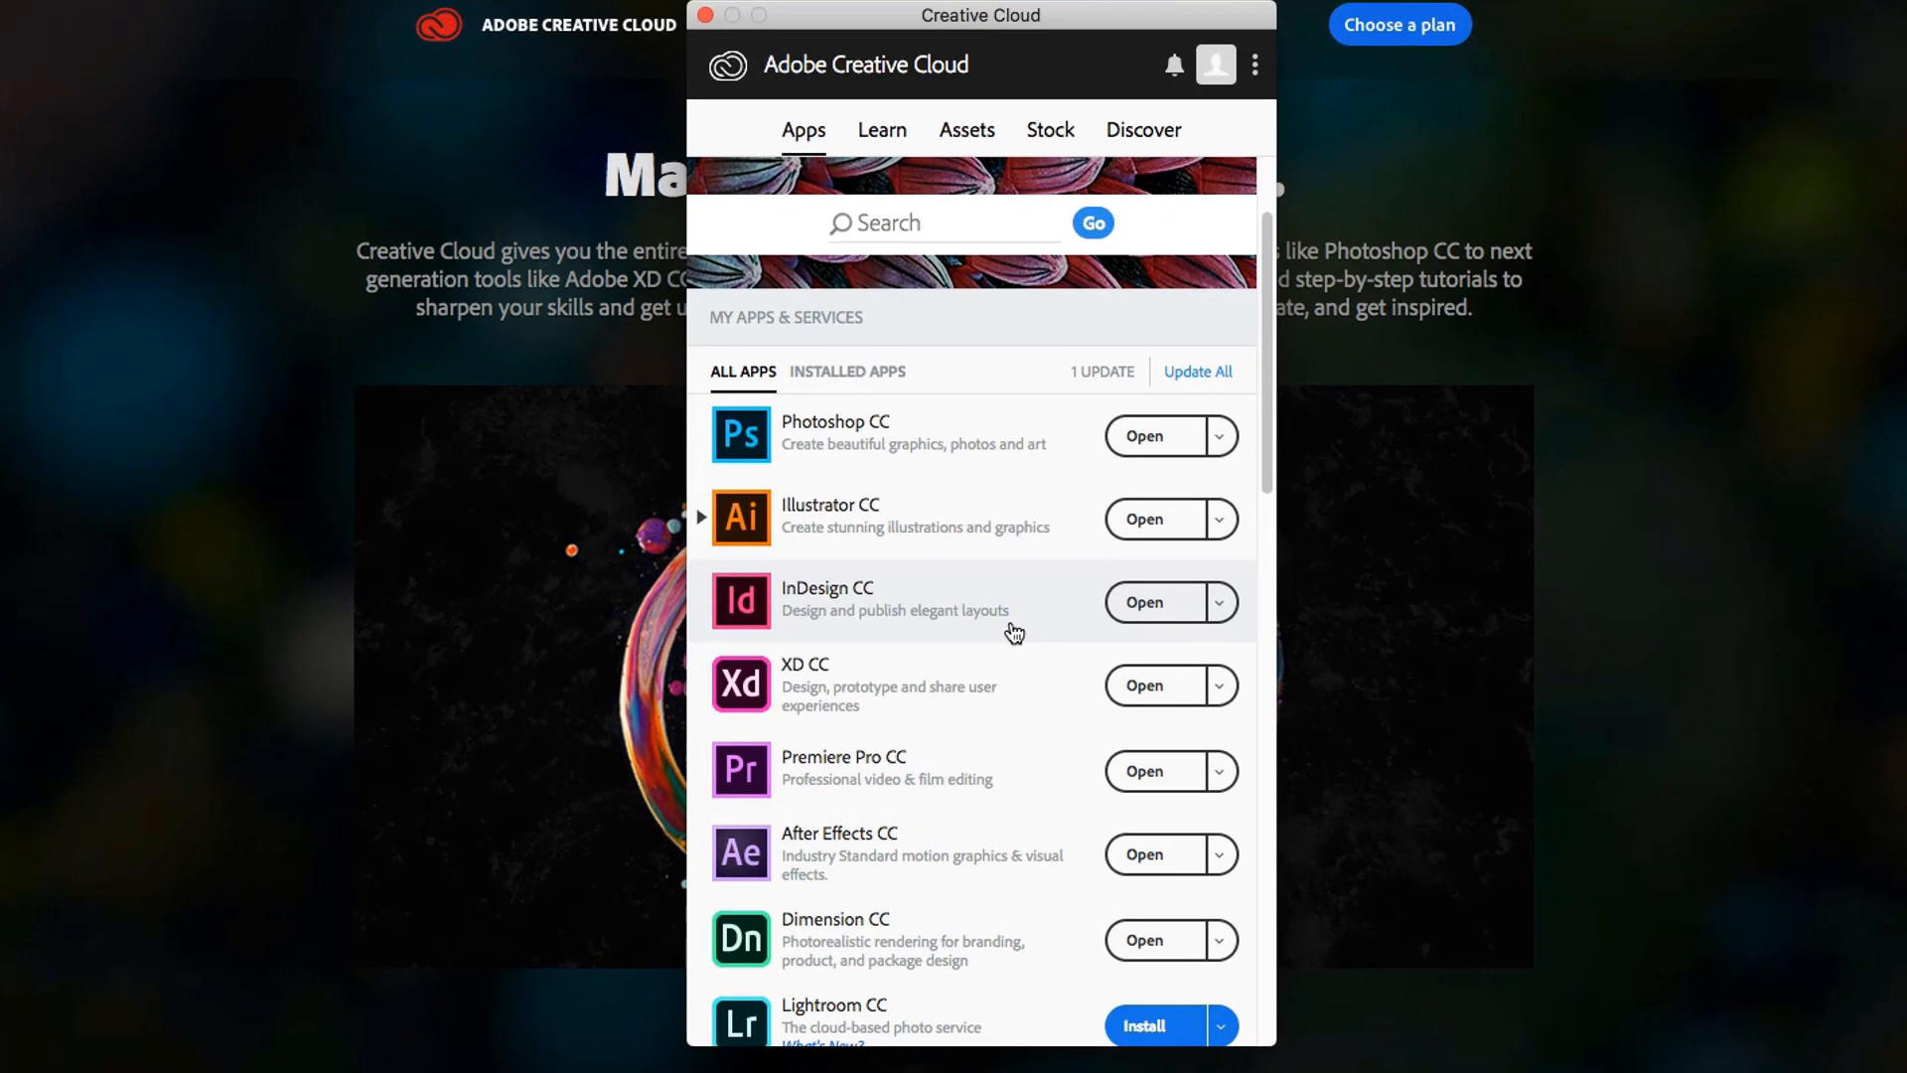
mouse_move(1013, 624)
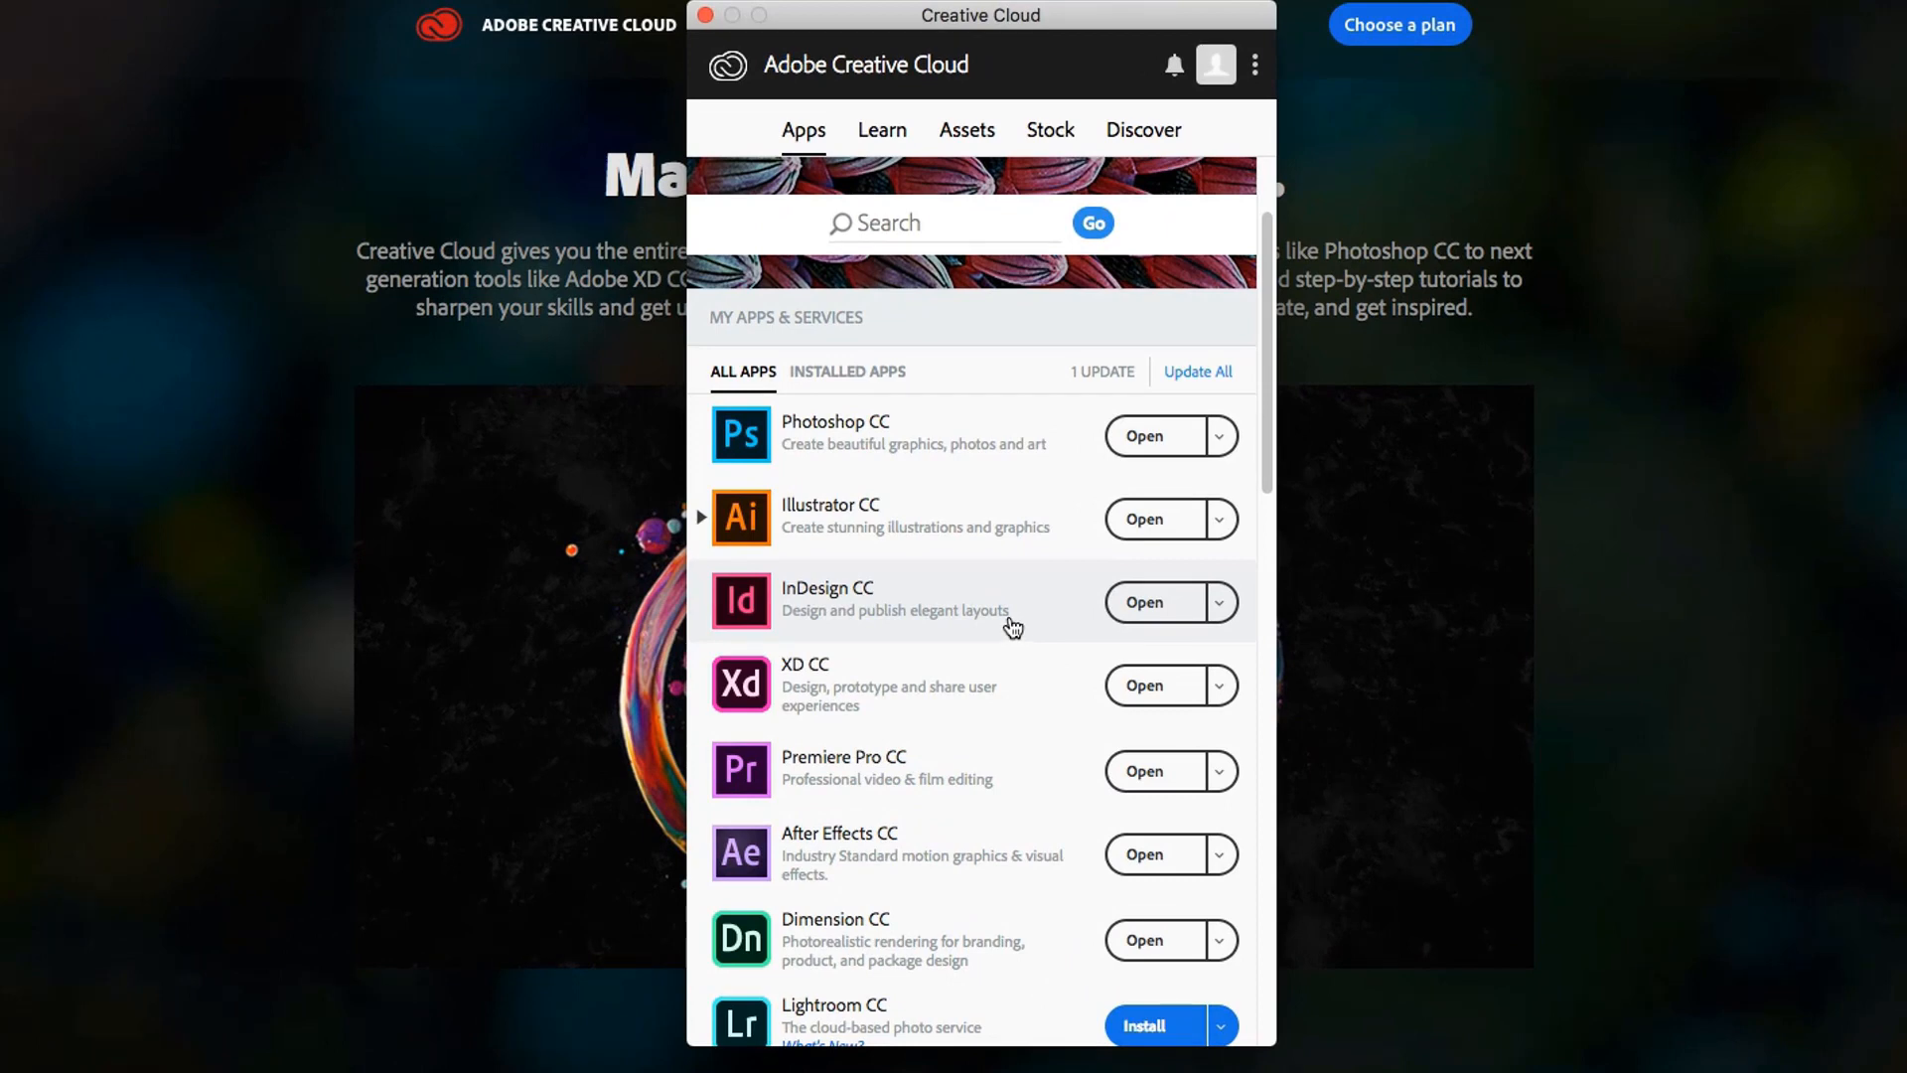
mouse_move(1007, 620)
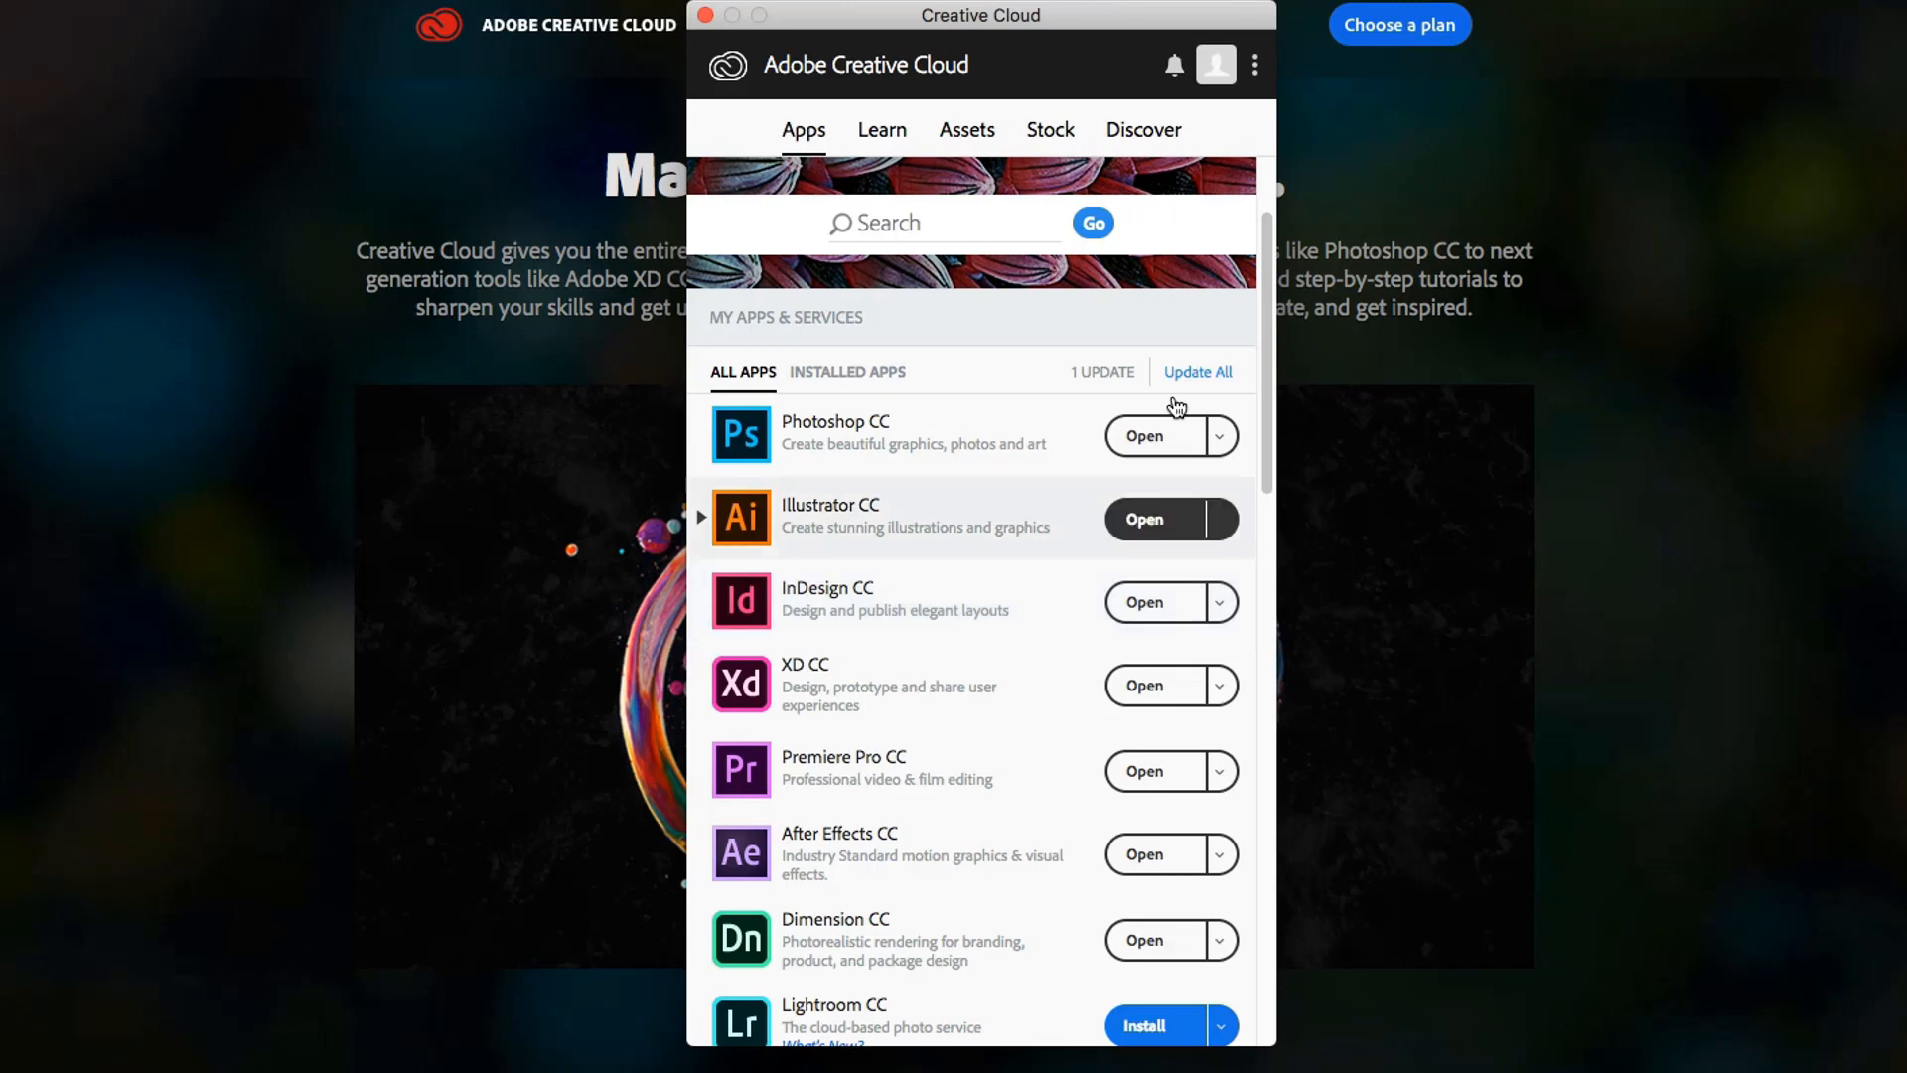
mouse_move(1224, 449)
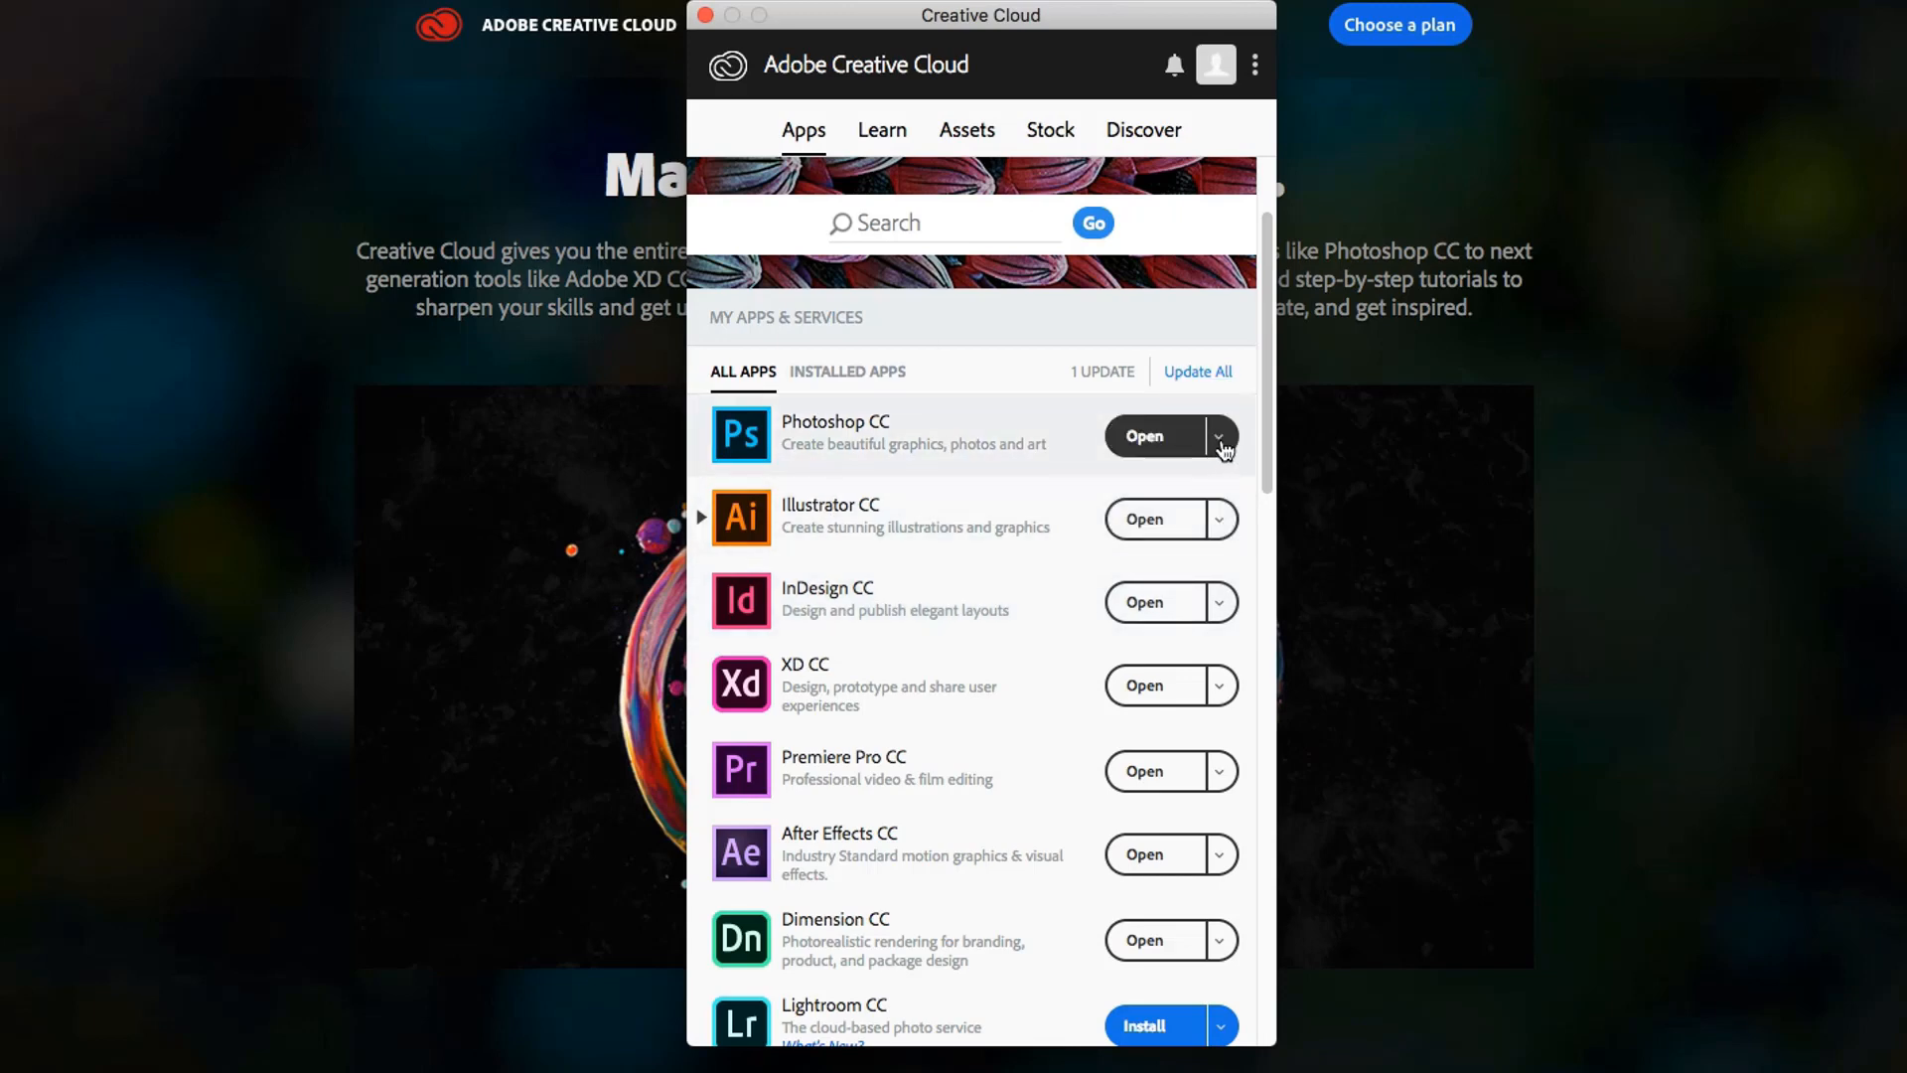
left_click(1220, 435)
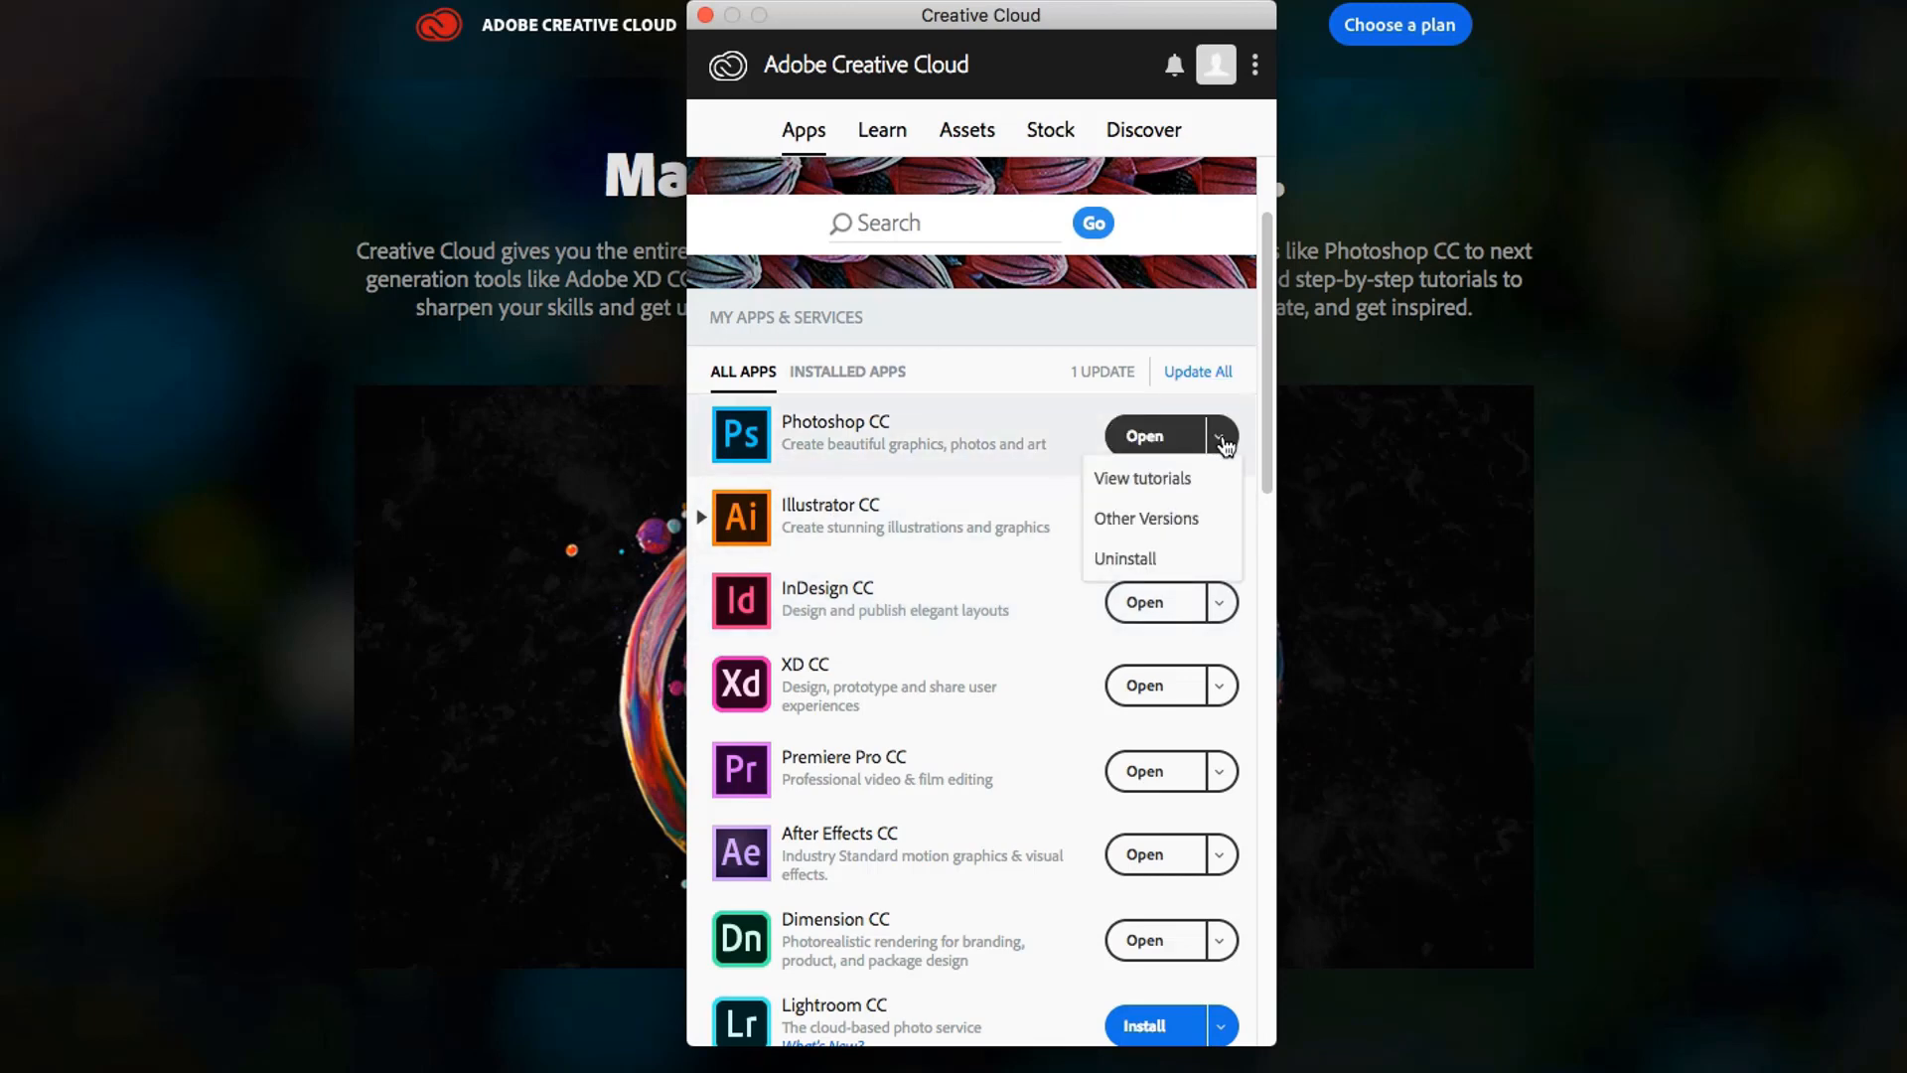
mouse_move(1135, 525)
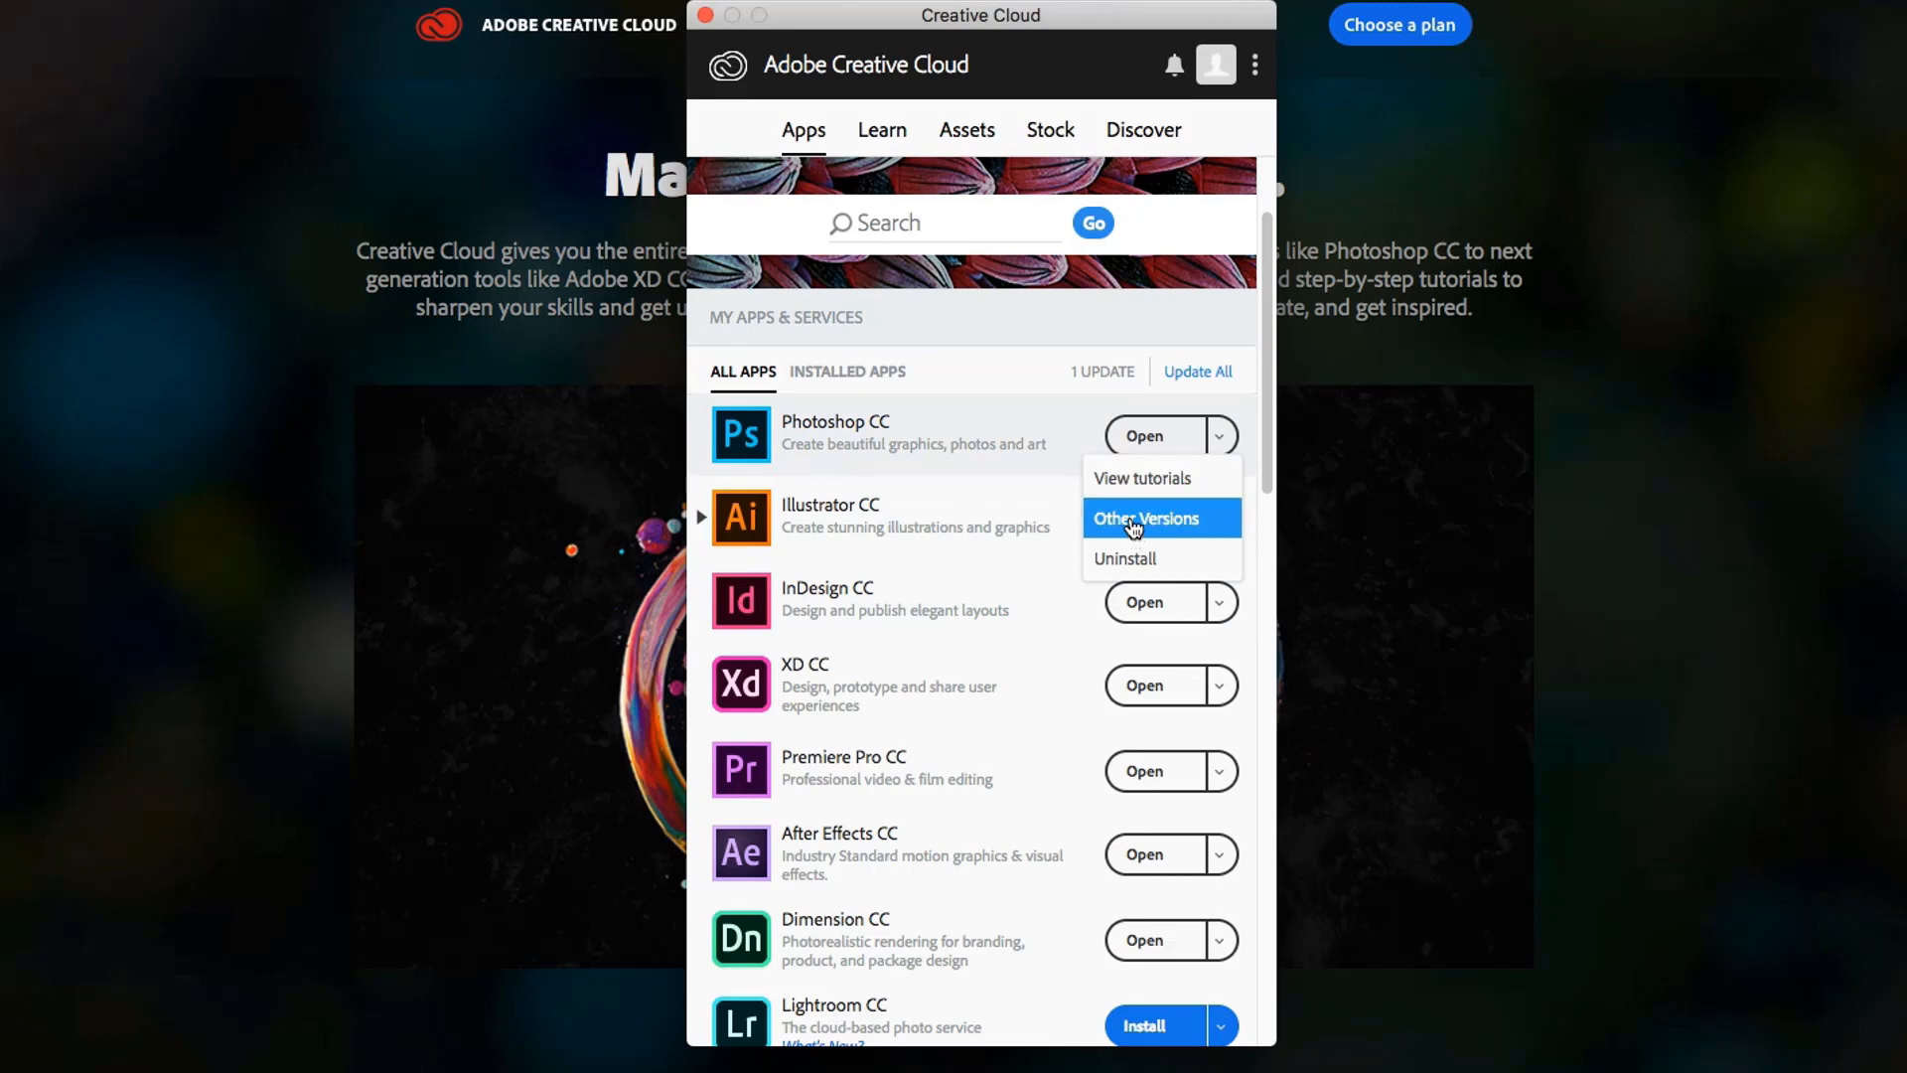
Show Photoshop's Other Versions list, from CC 19.1.2 back to CS6 13.0
left_click(1144, 519)
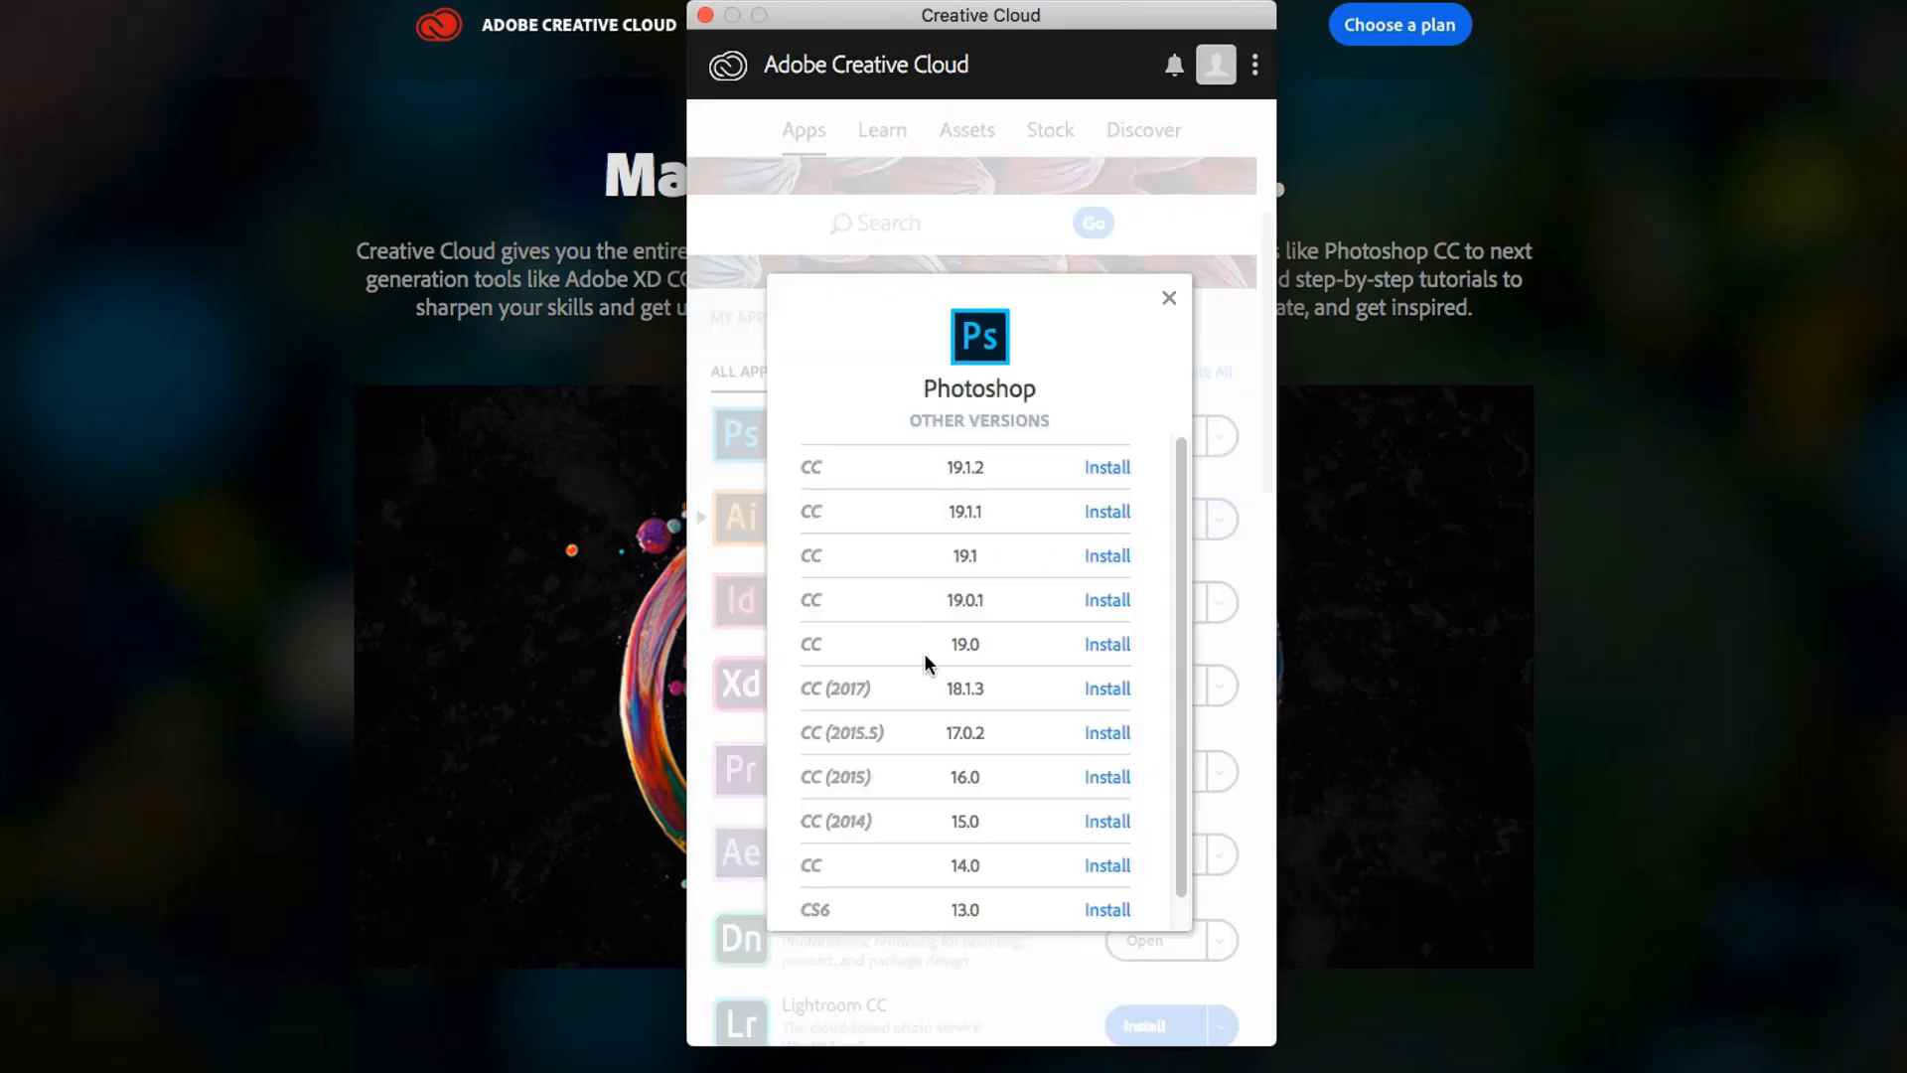
scroll("down", 3)
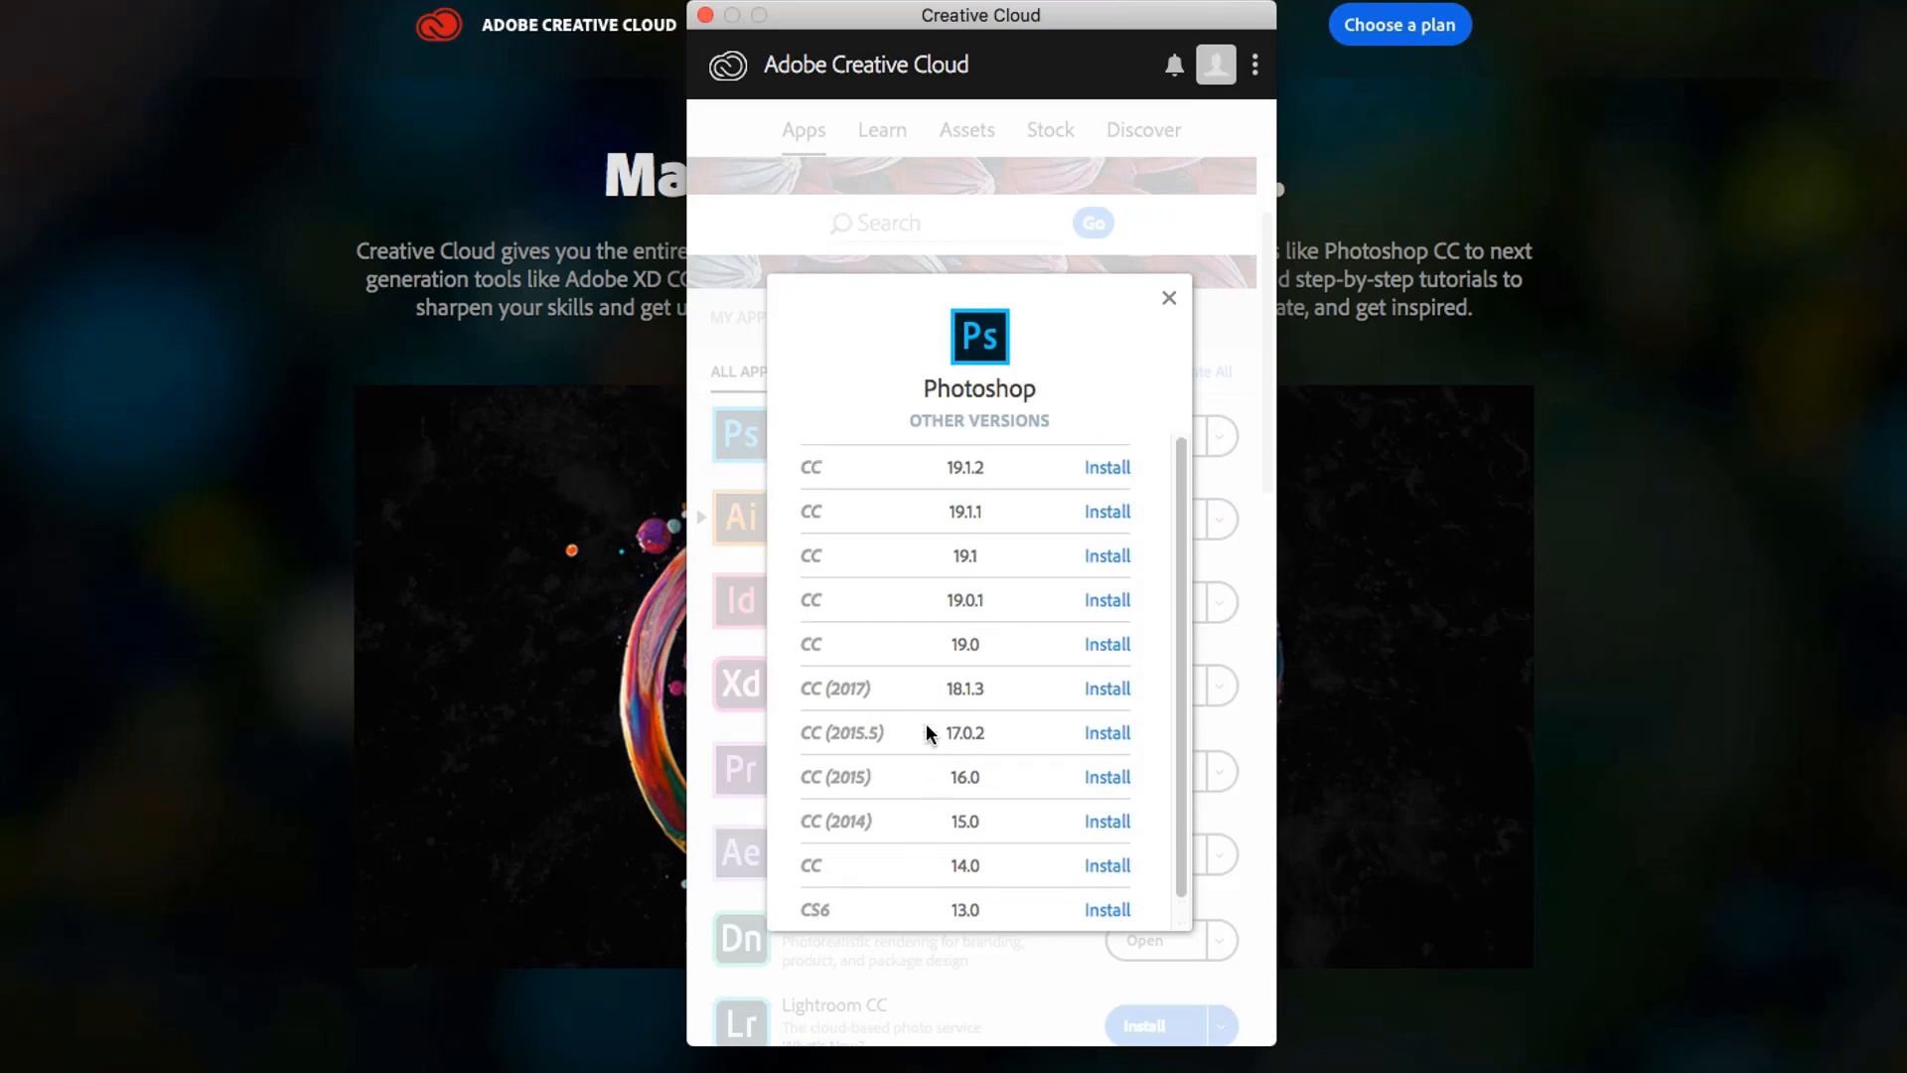
mouse_move(883, 801)
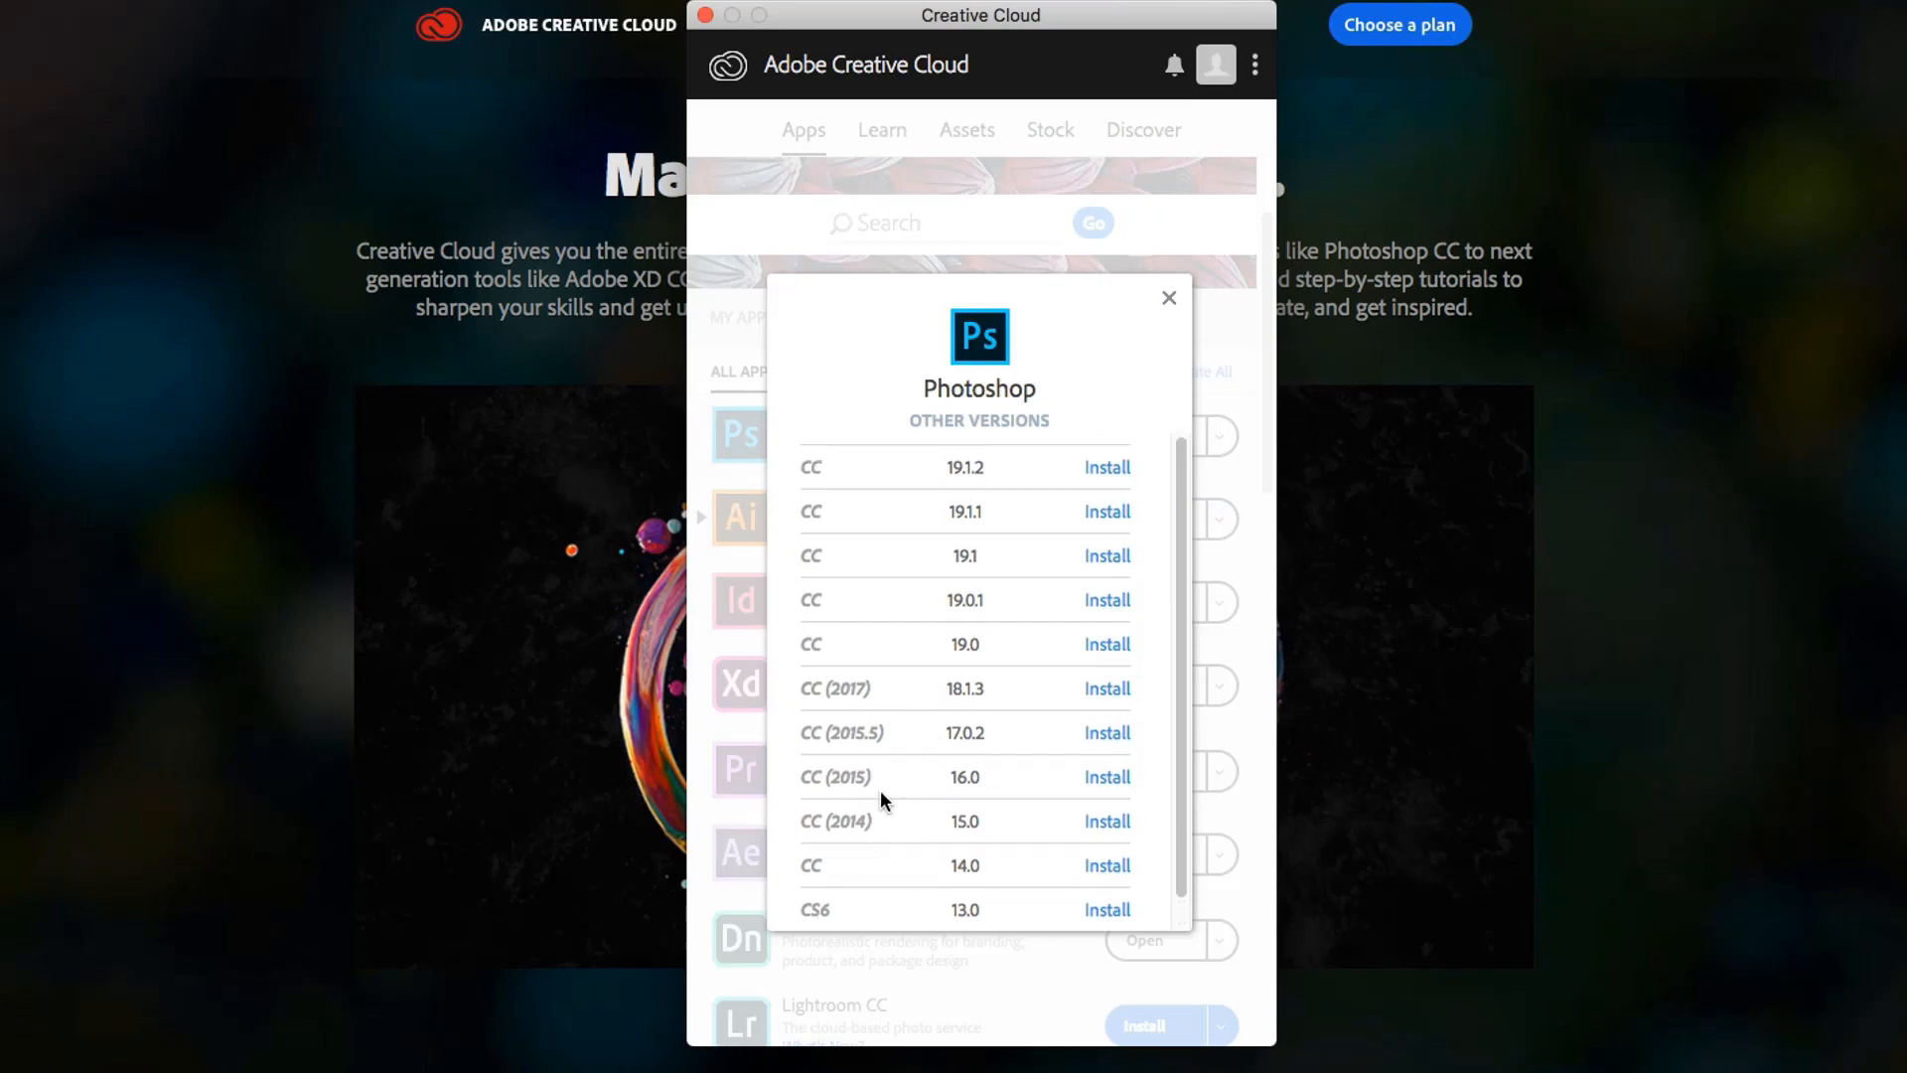
mouse_move(898, 759)
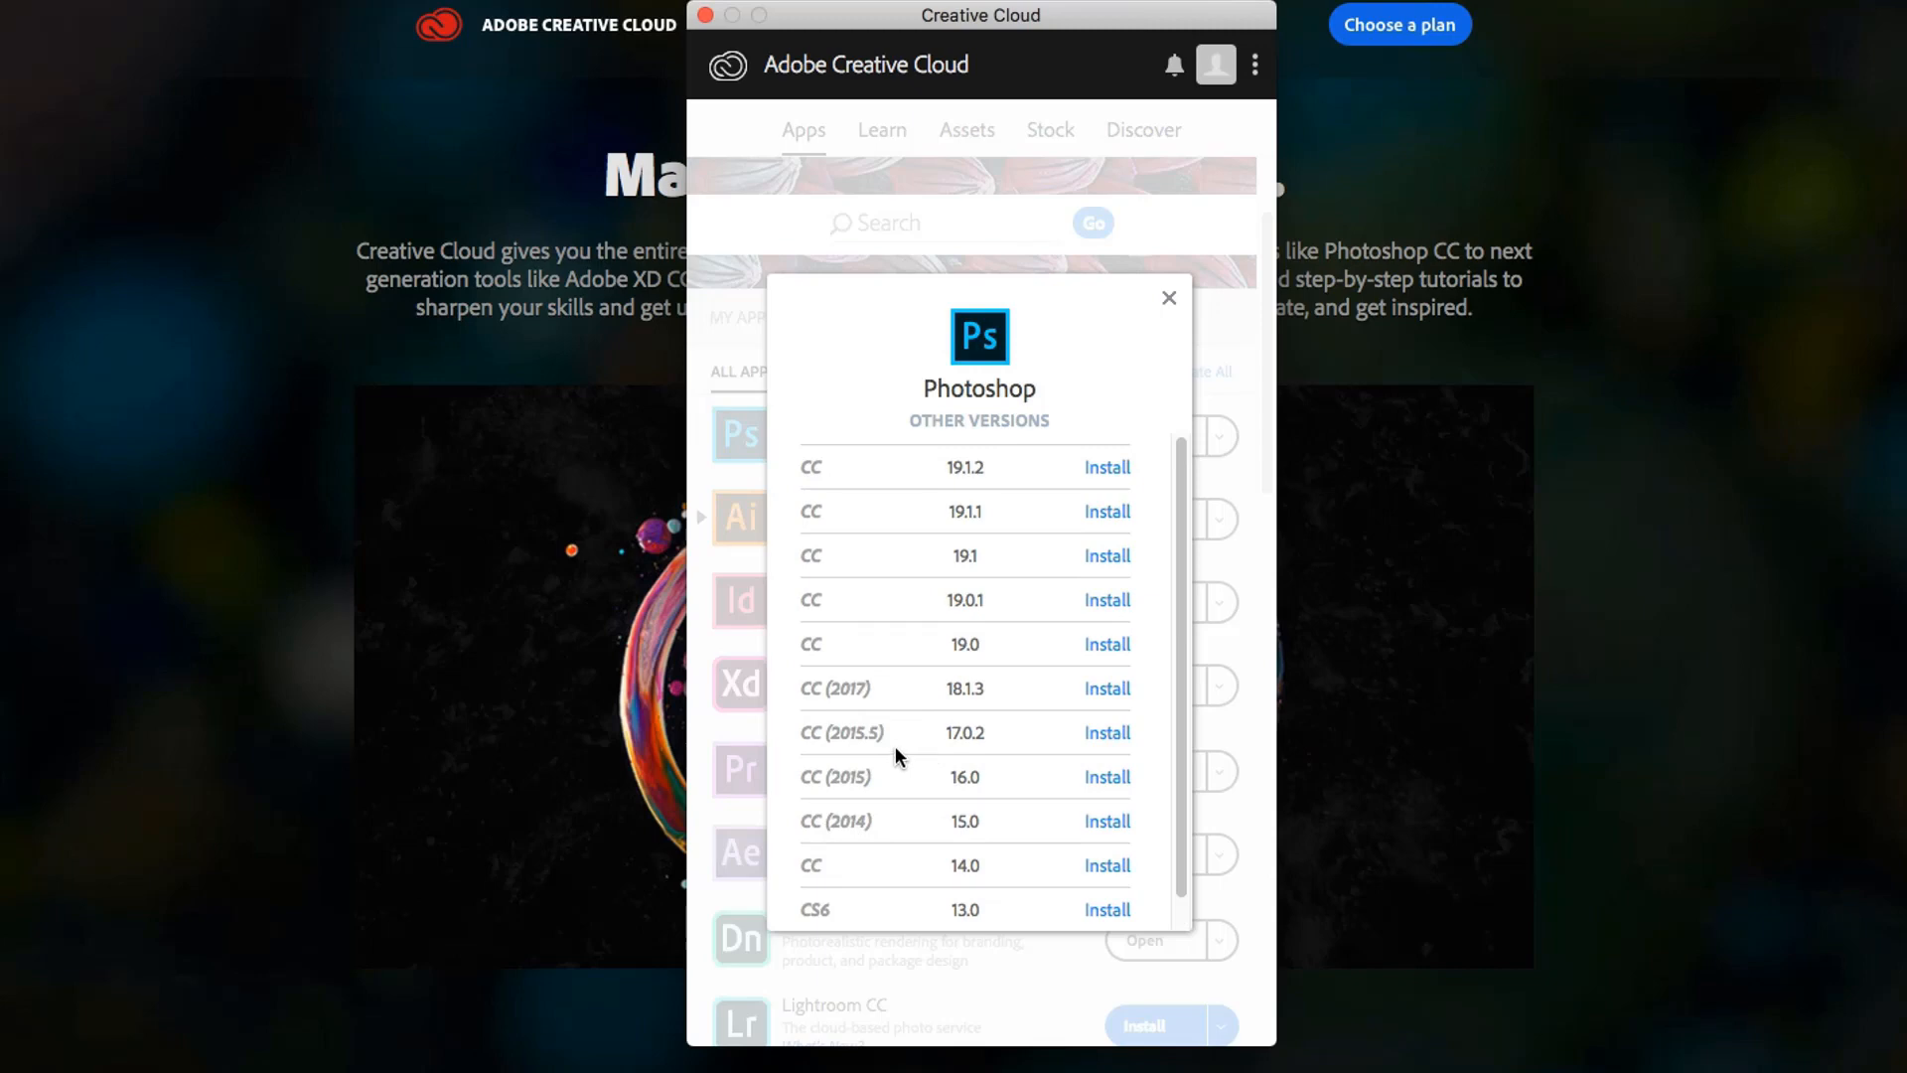
mouse_move(896, 745)
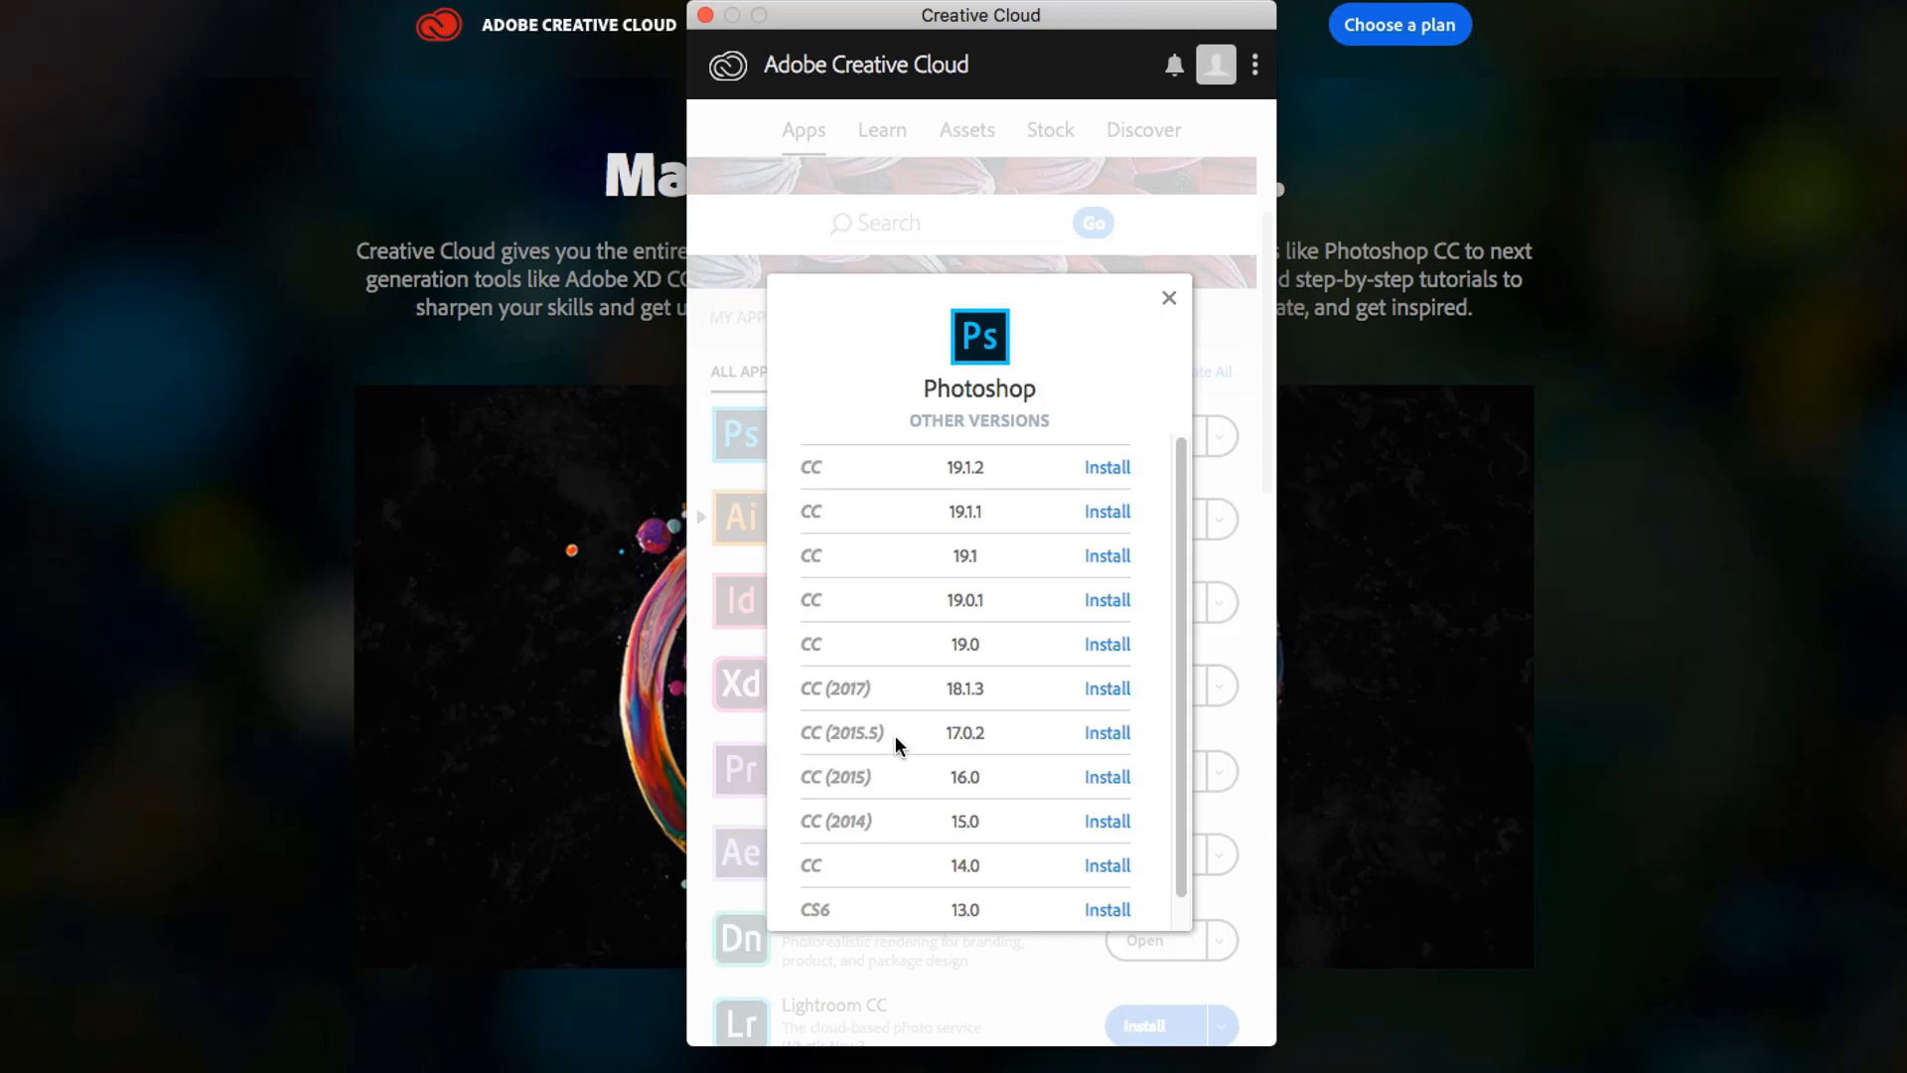
mouse_move(888, 708)
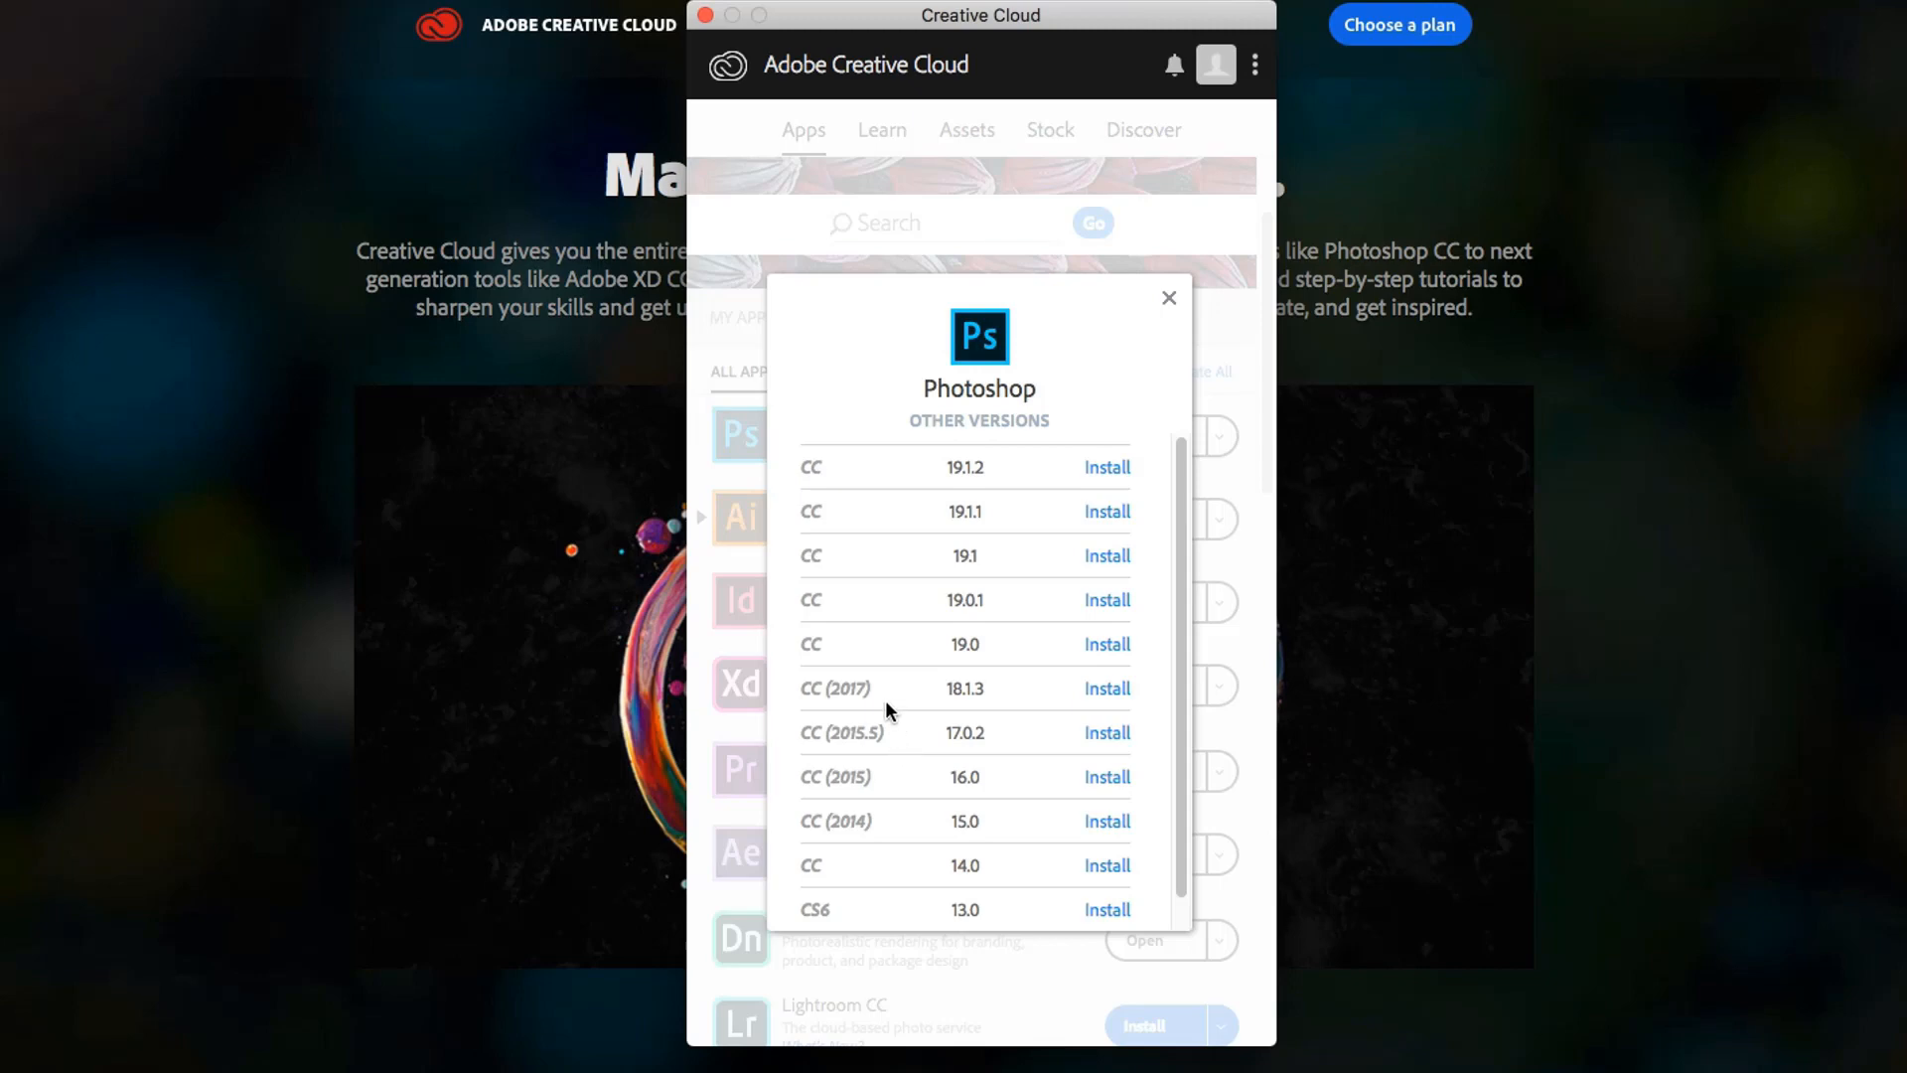
mouse_move(1168, 298)
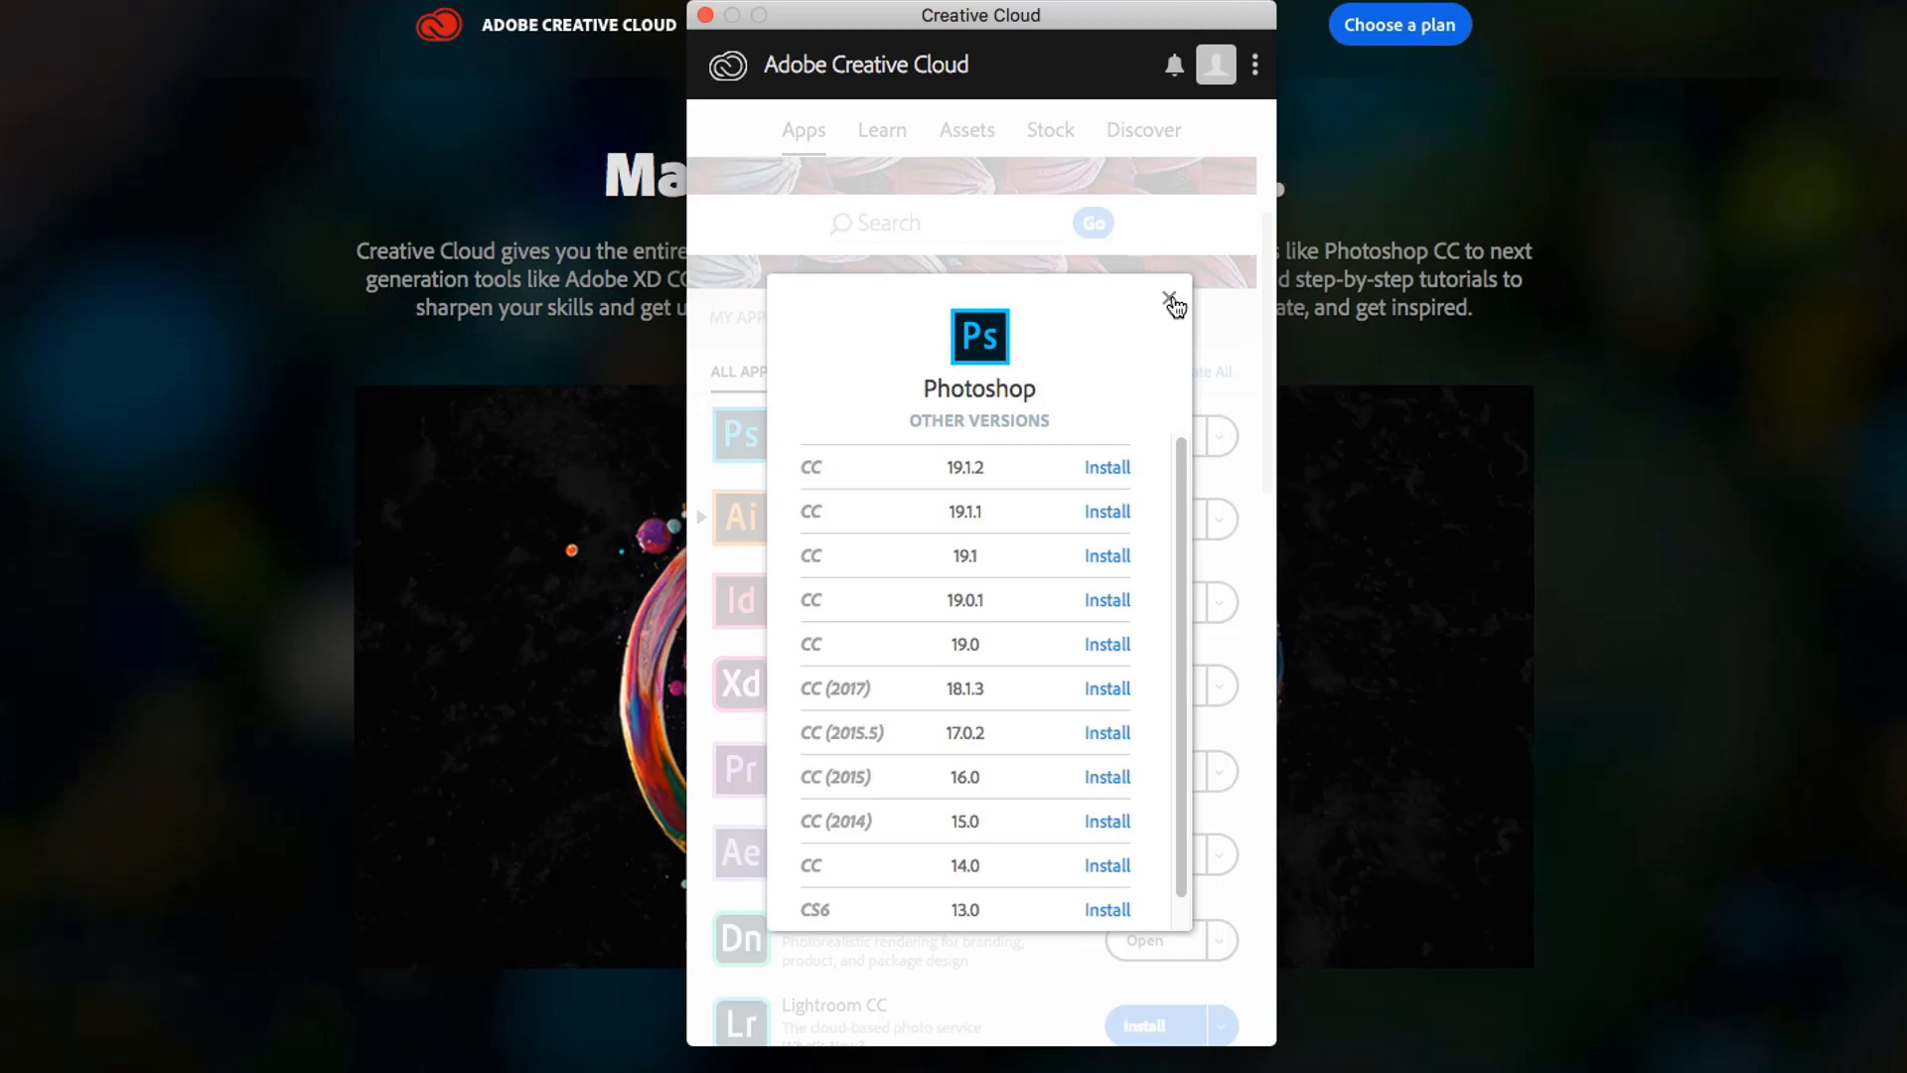
Close the Other Versions list and scroll the Apps list down to Muse, Audition and Prelude
left_click(1168, 298)
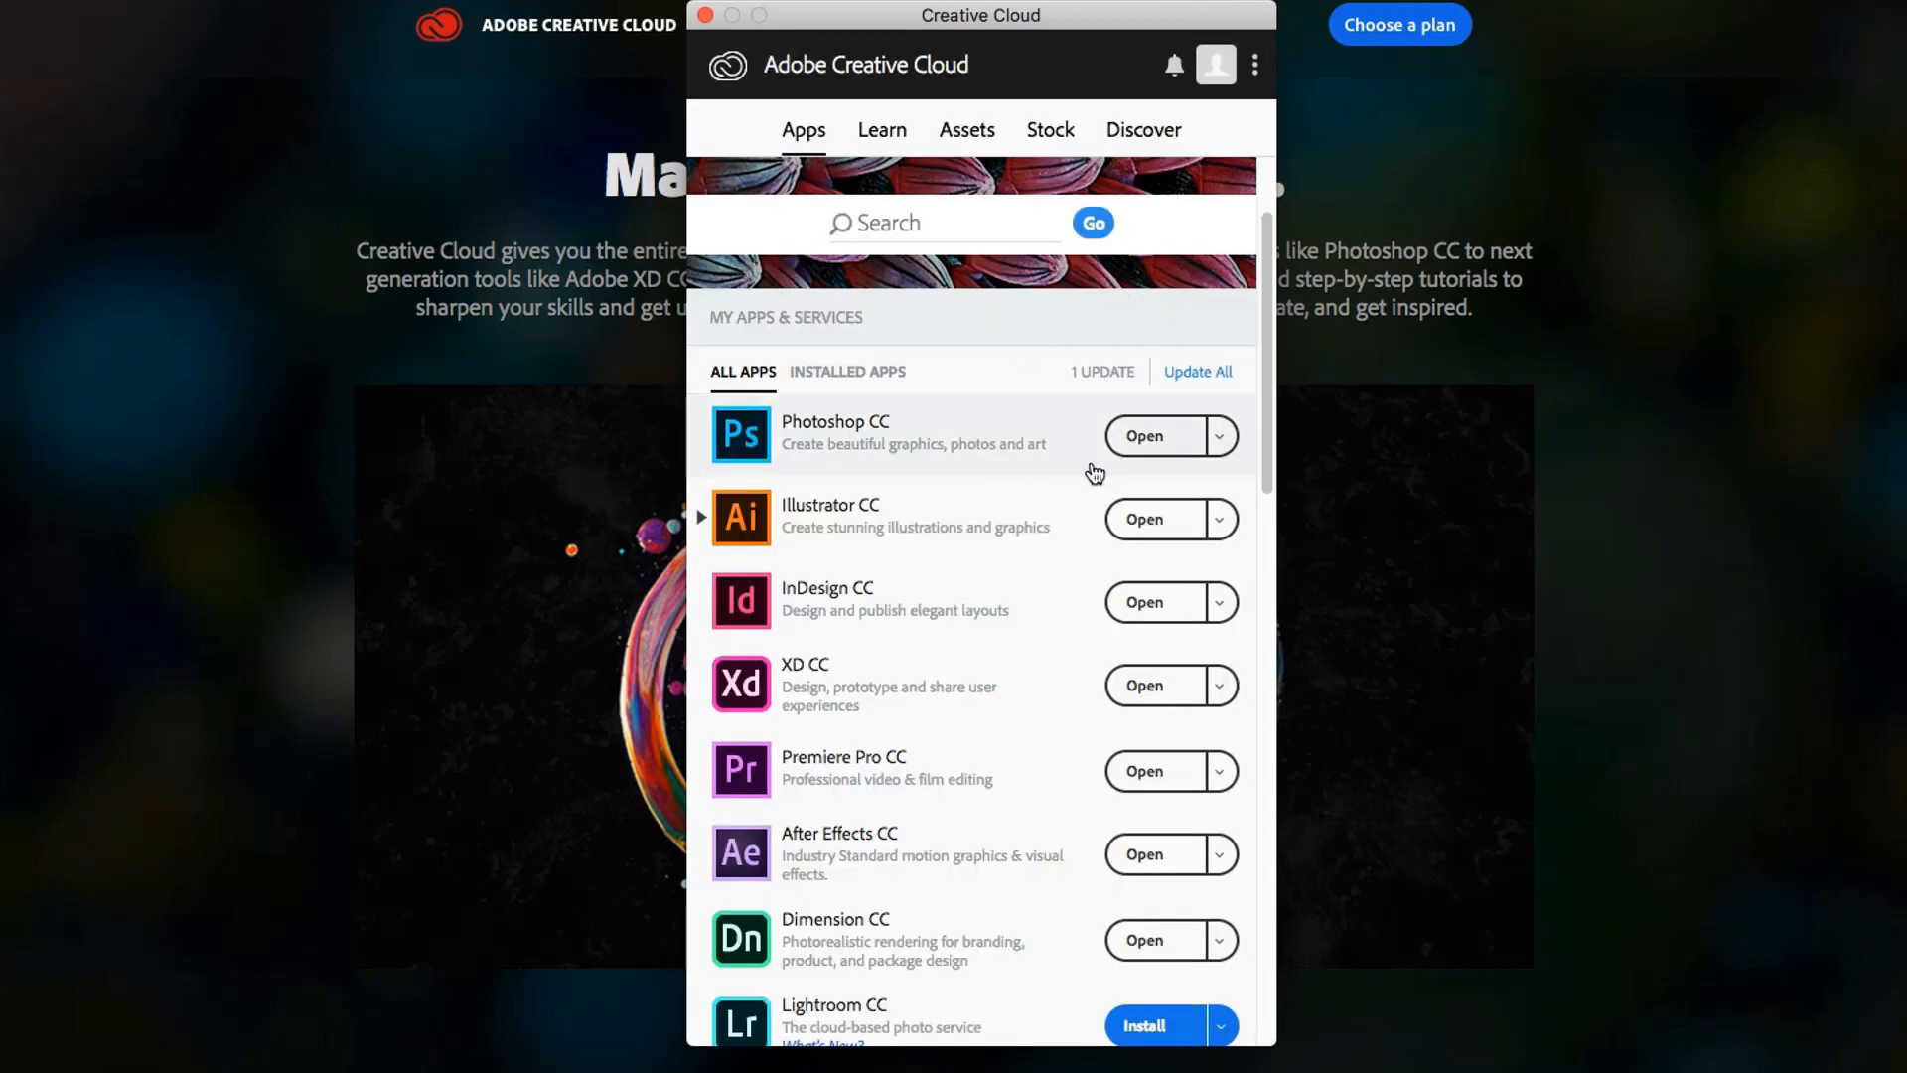
mouse_move(1026, 449)
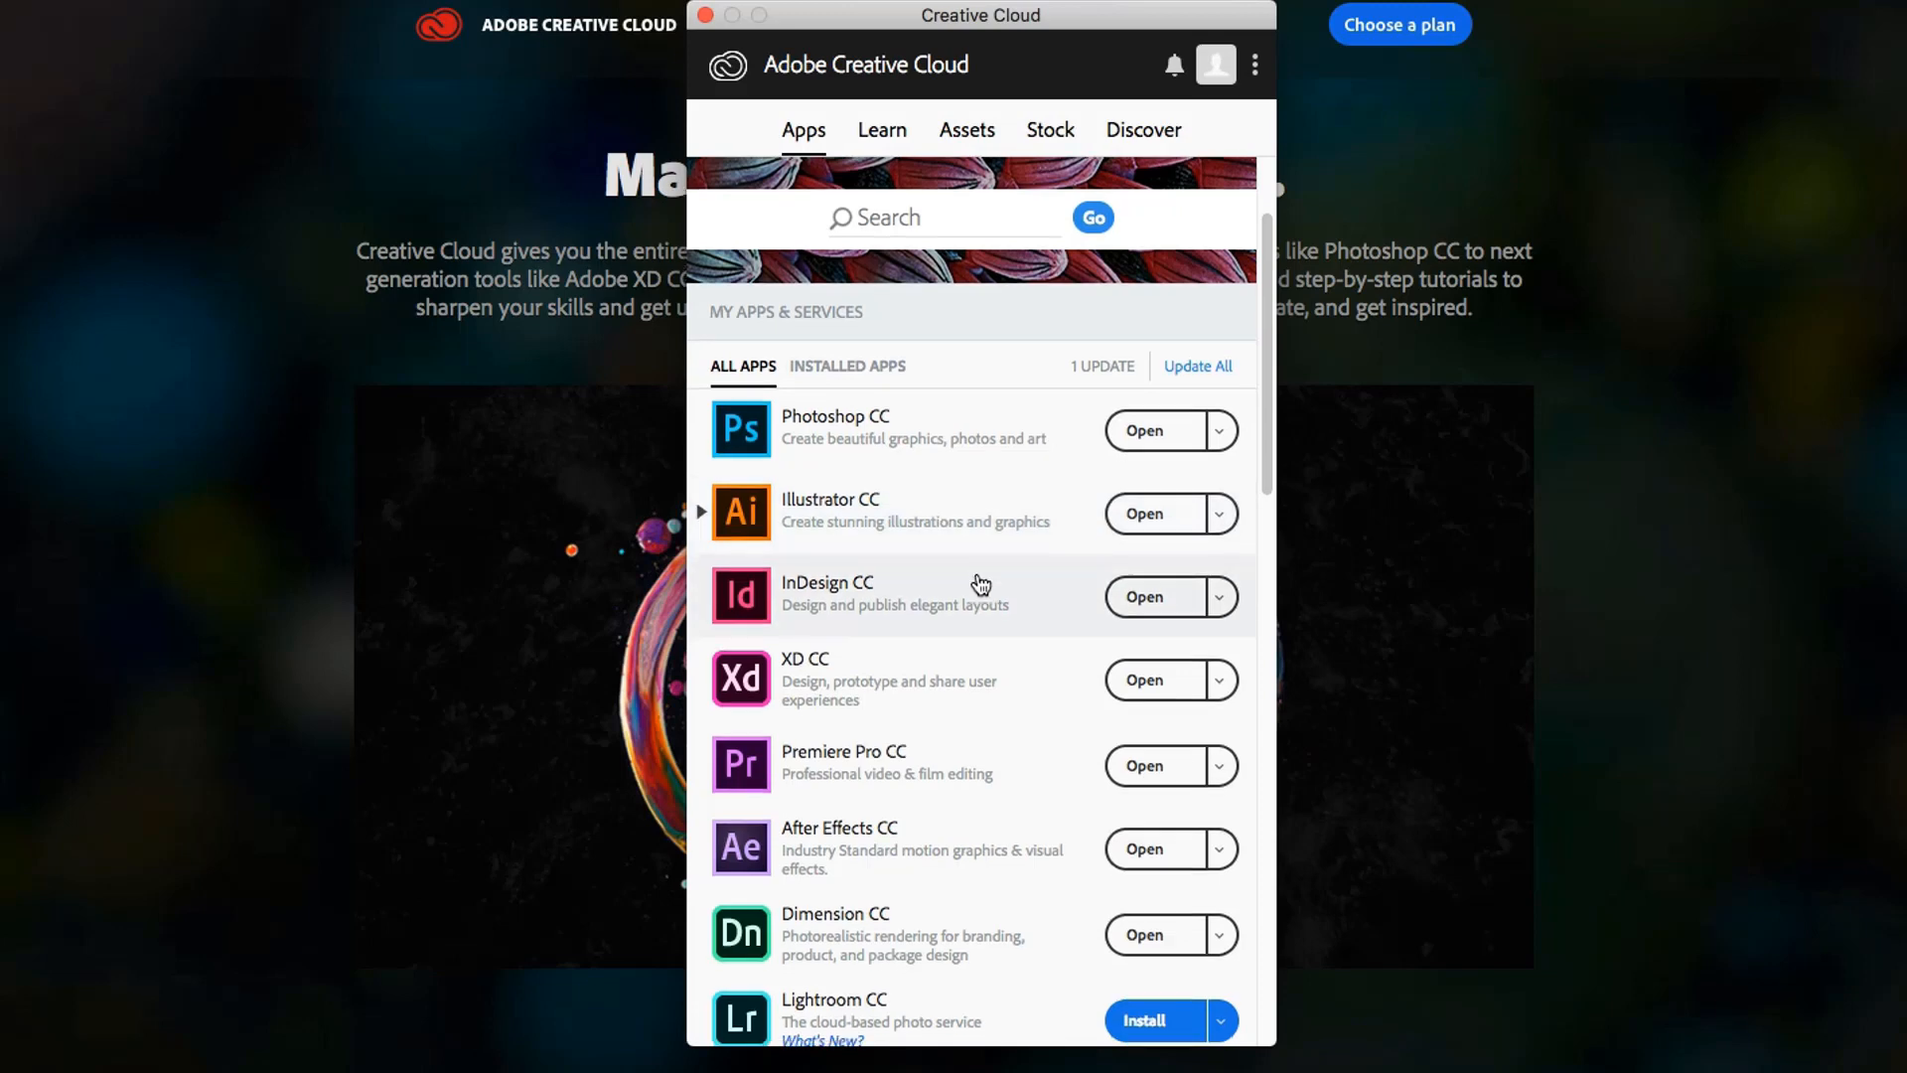
scroll("down", 3)
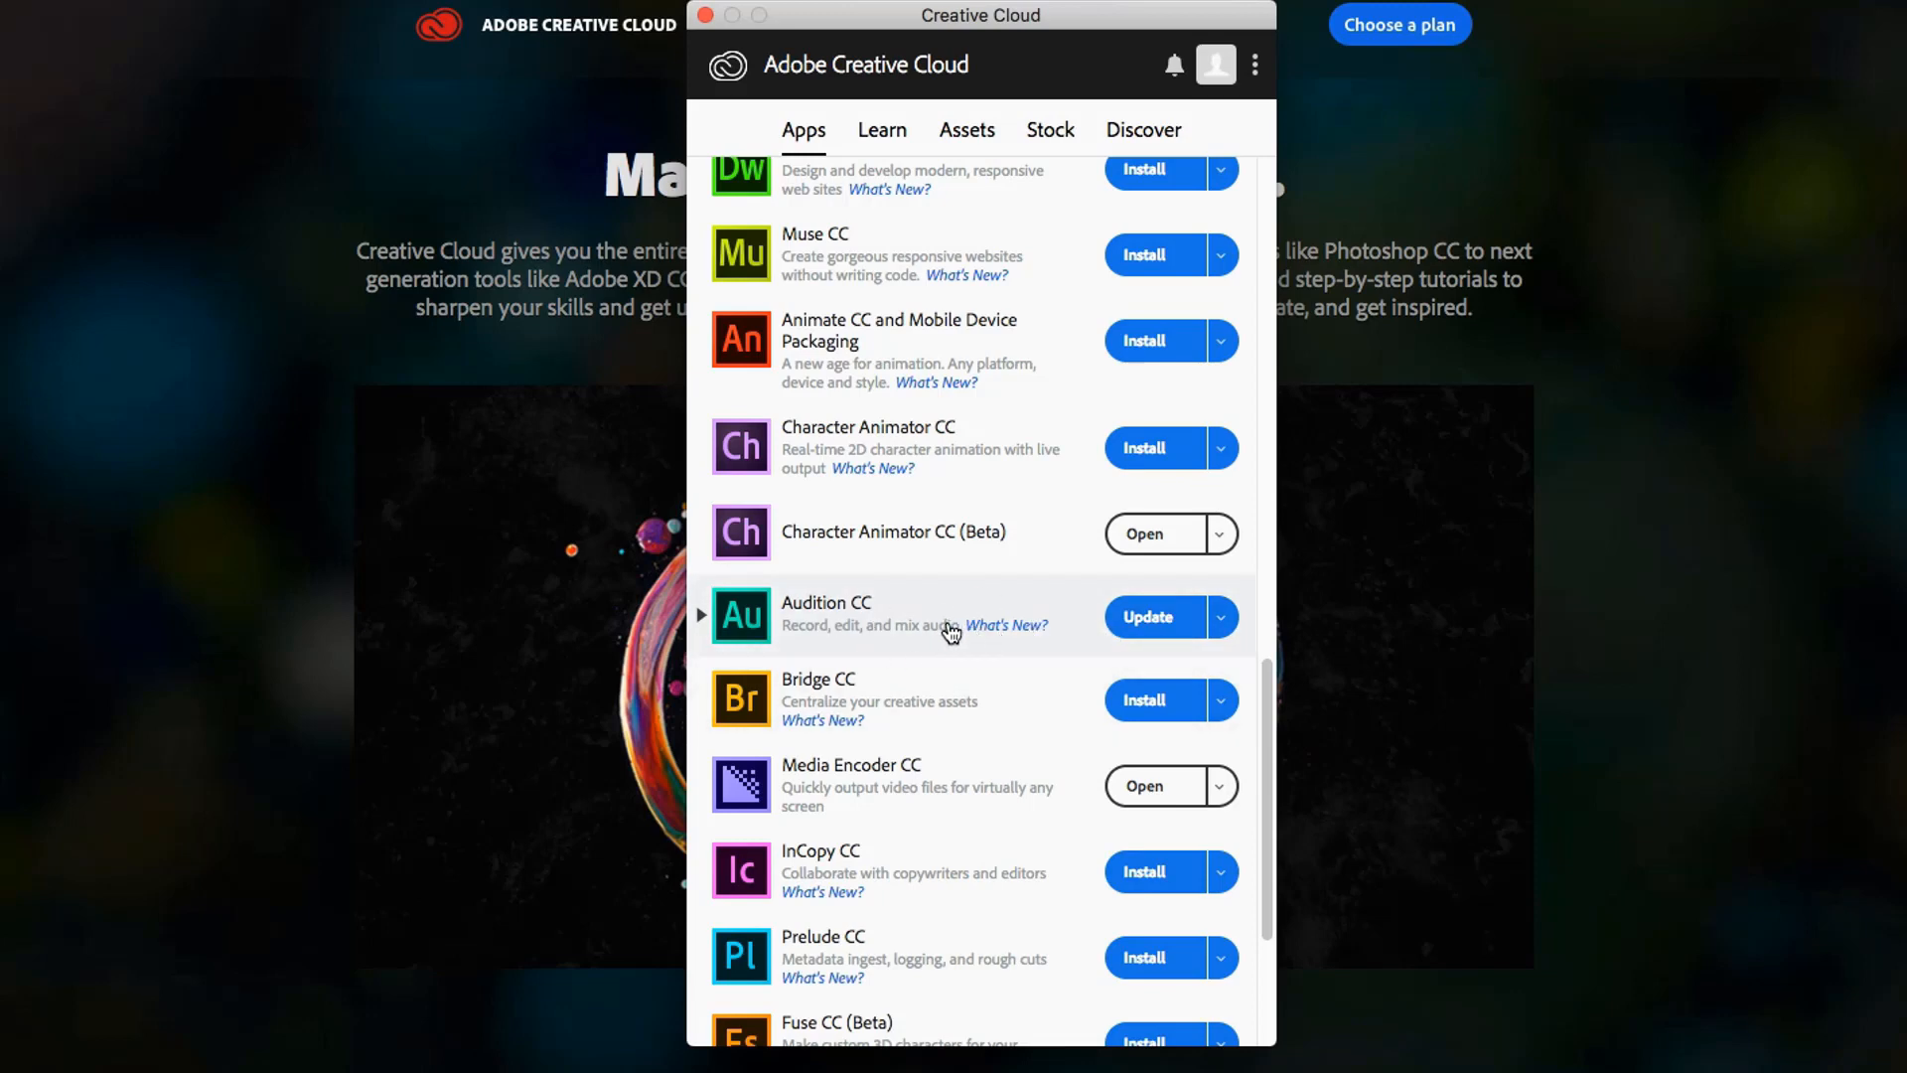
left_click(1220, 616)
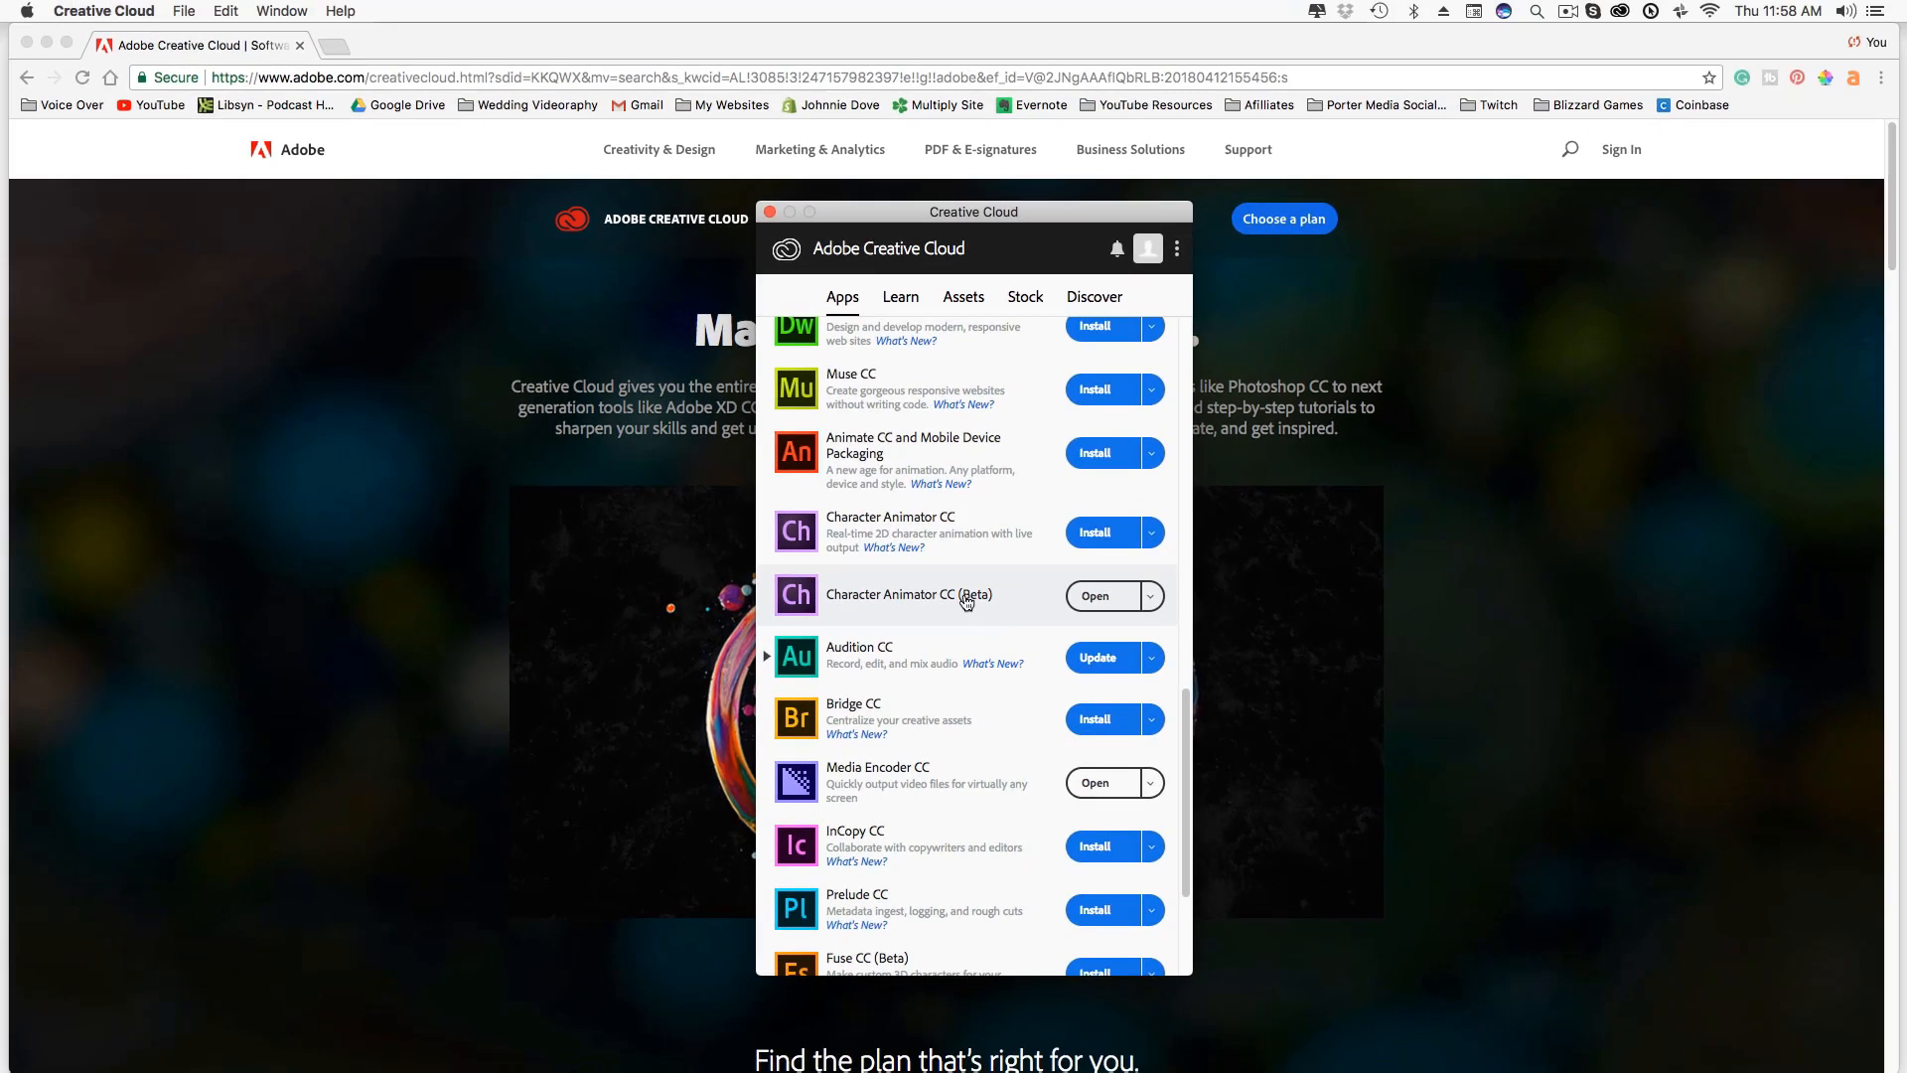
mouse_move(914, 685)
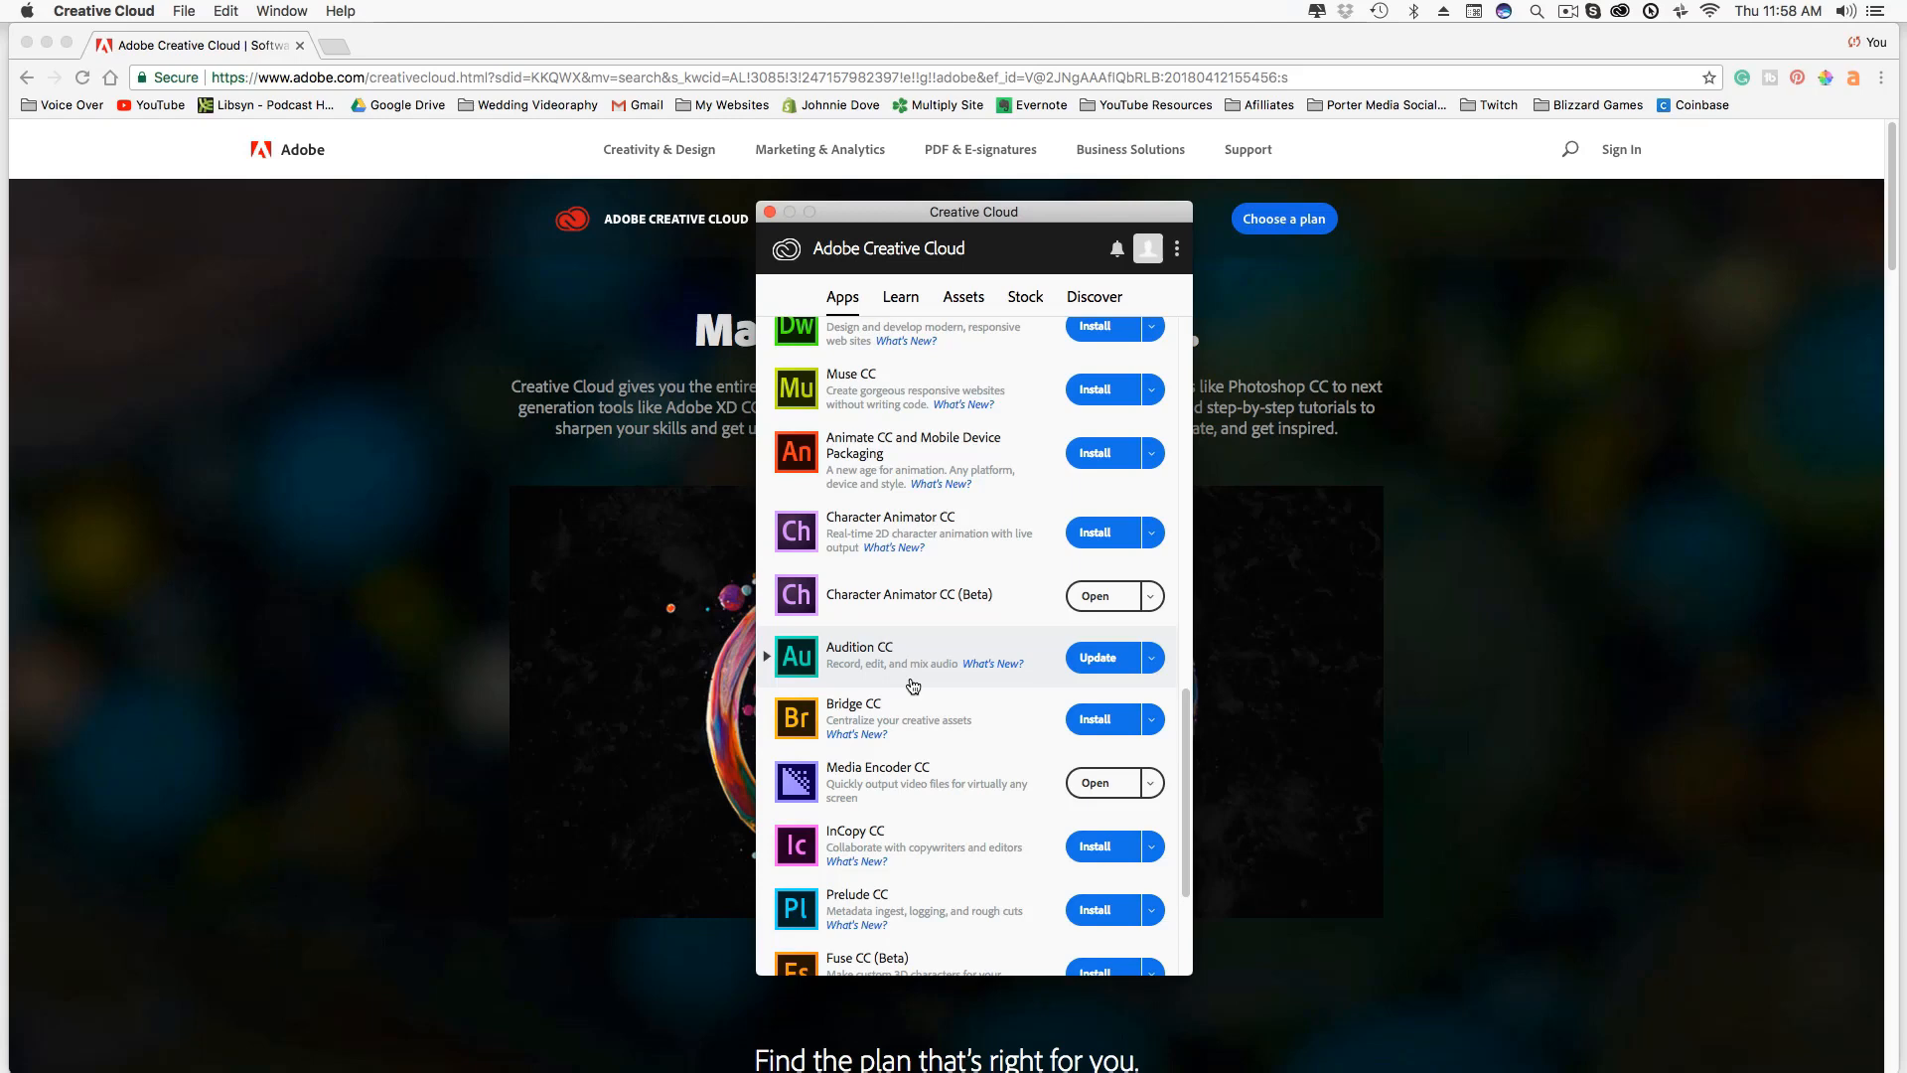
mouse_move(914, 771)
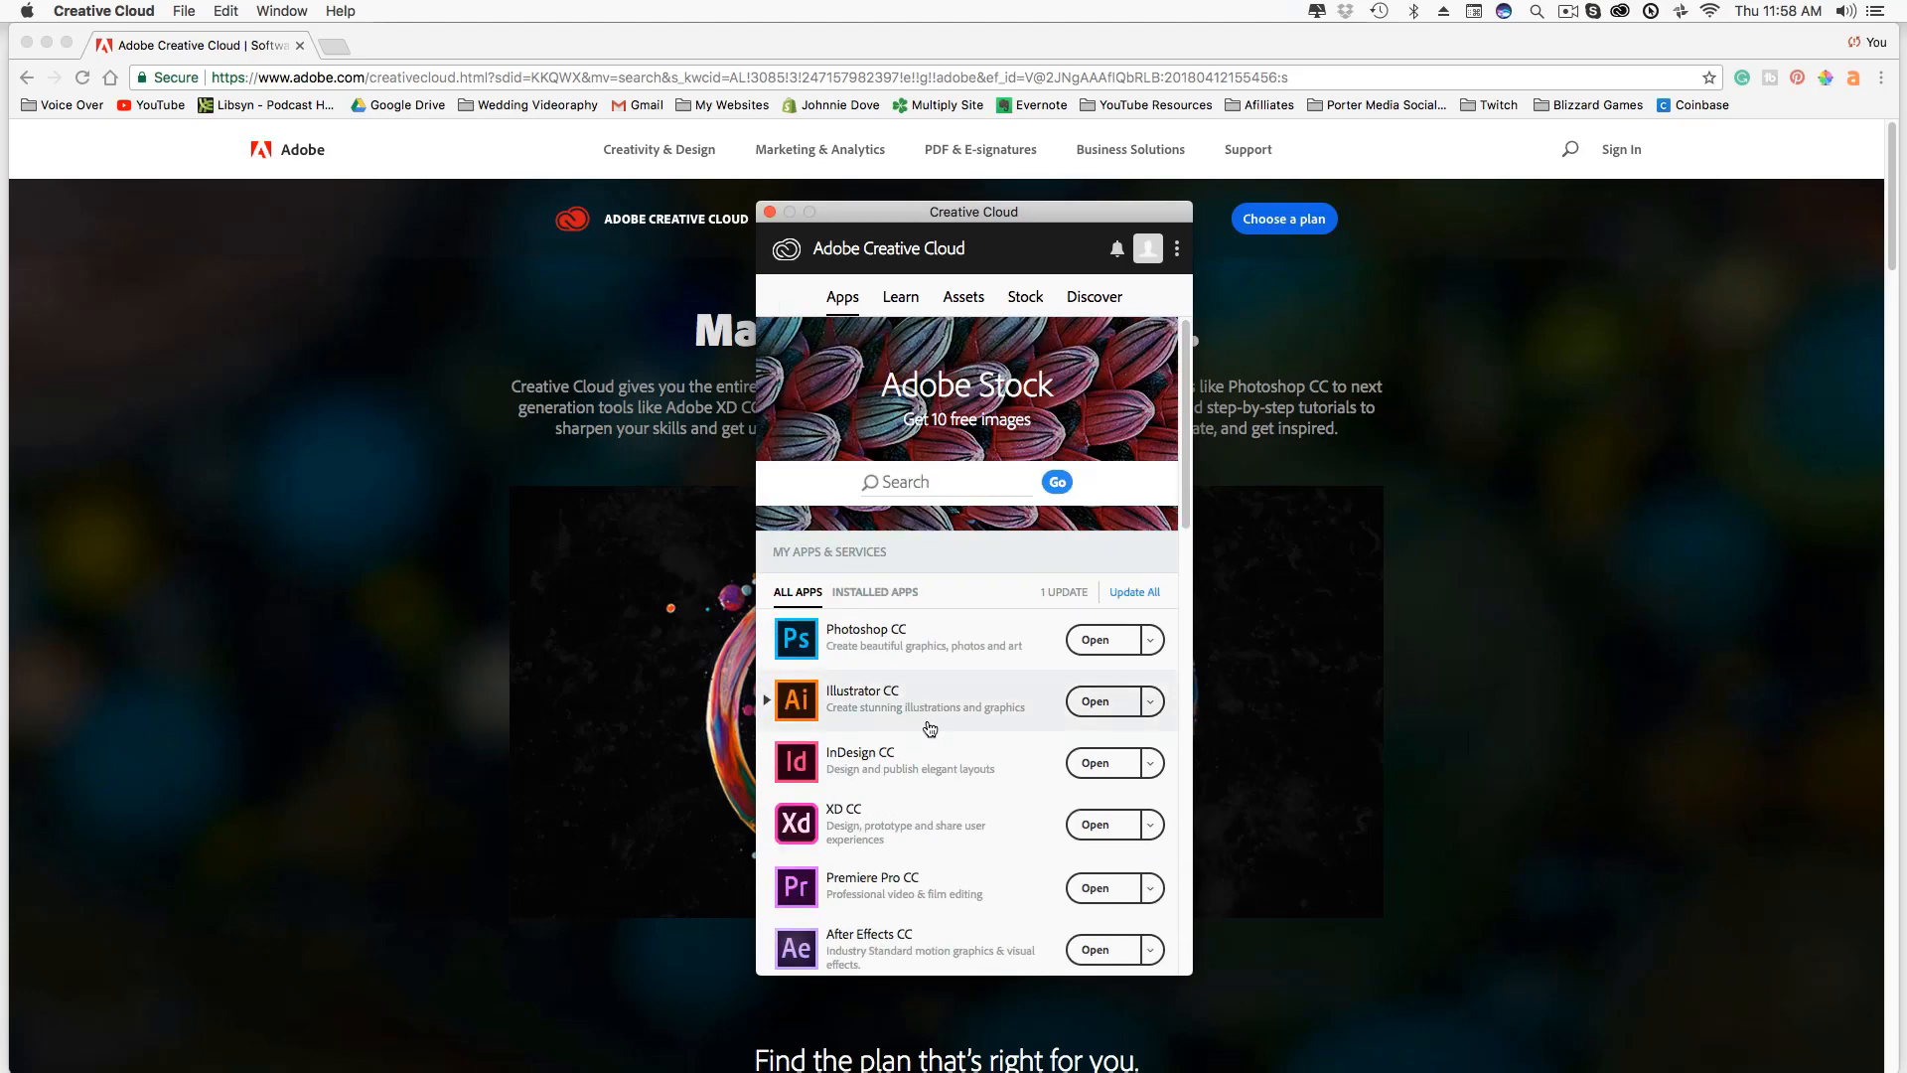
mouse_move(920, 713)
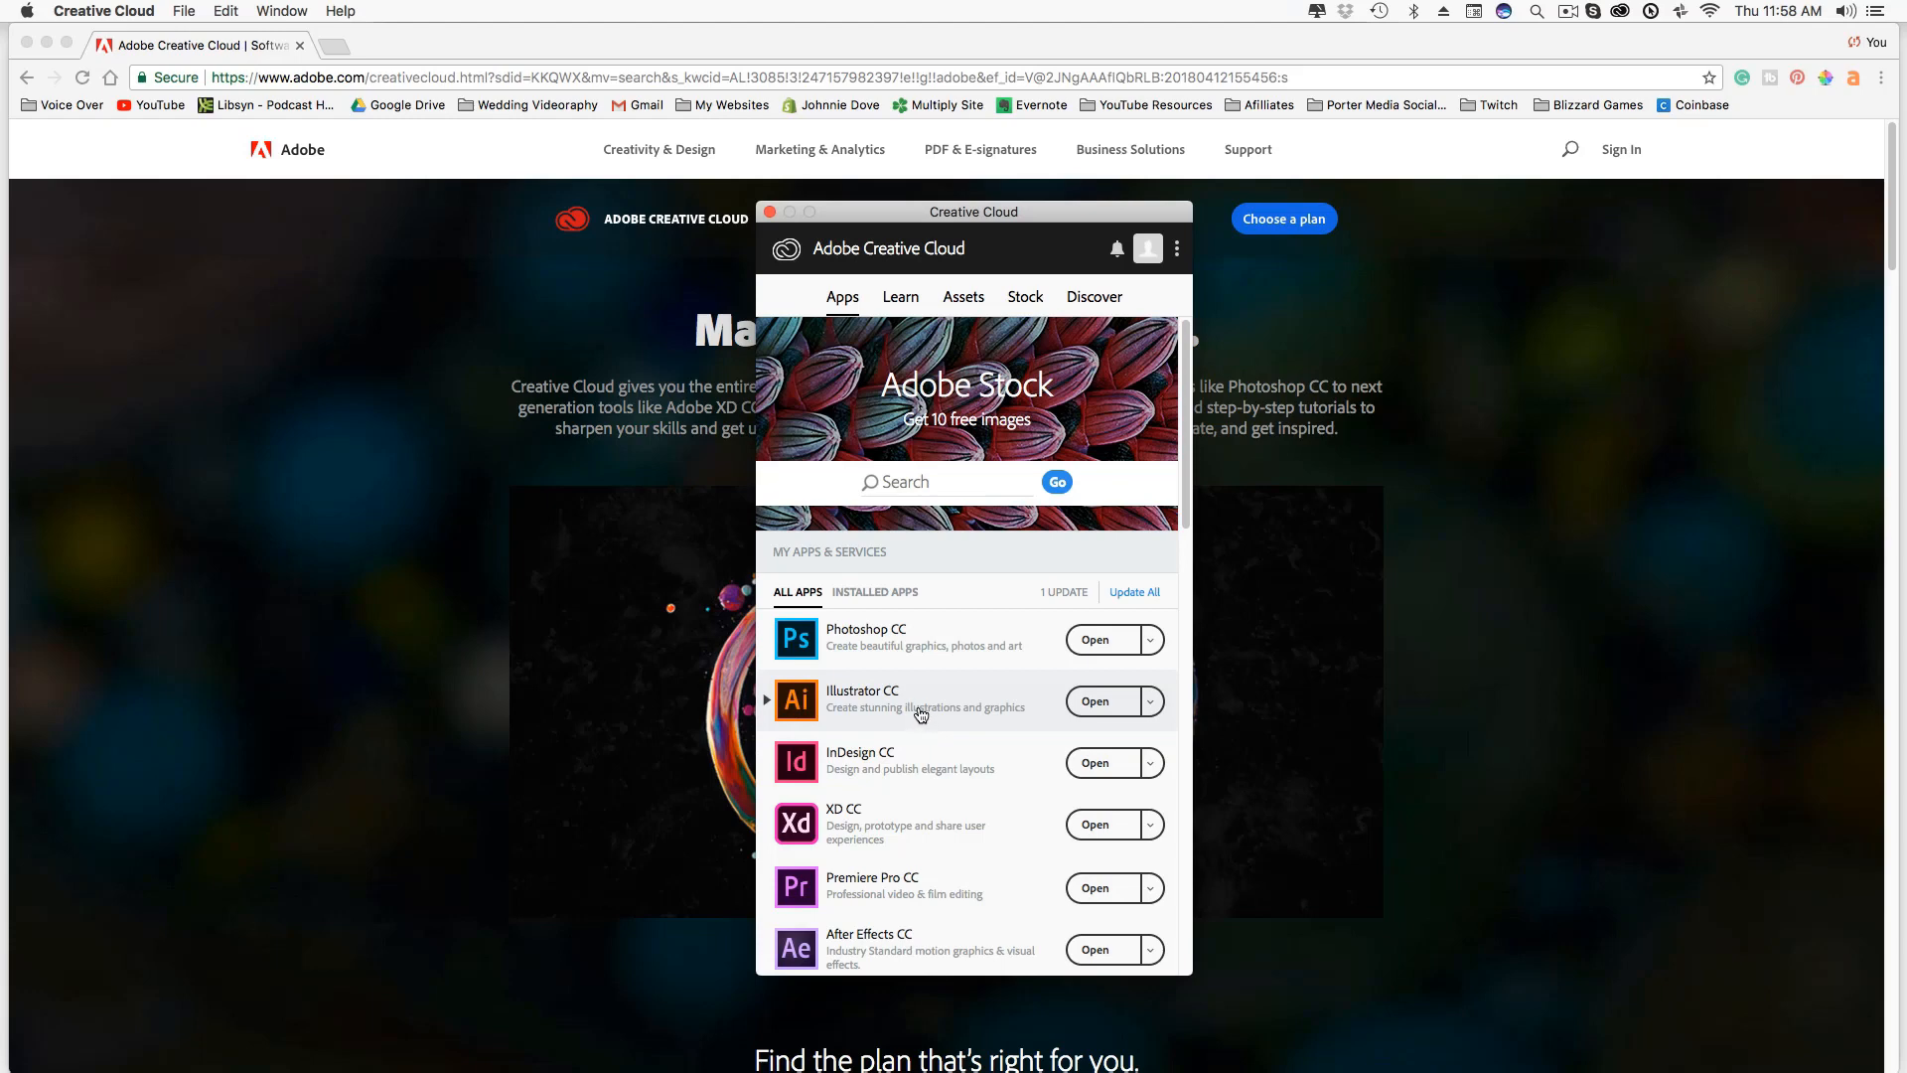
mouse_move(918, 711)
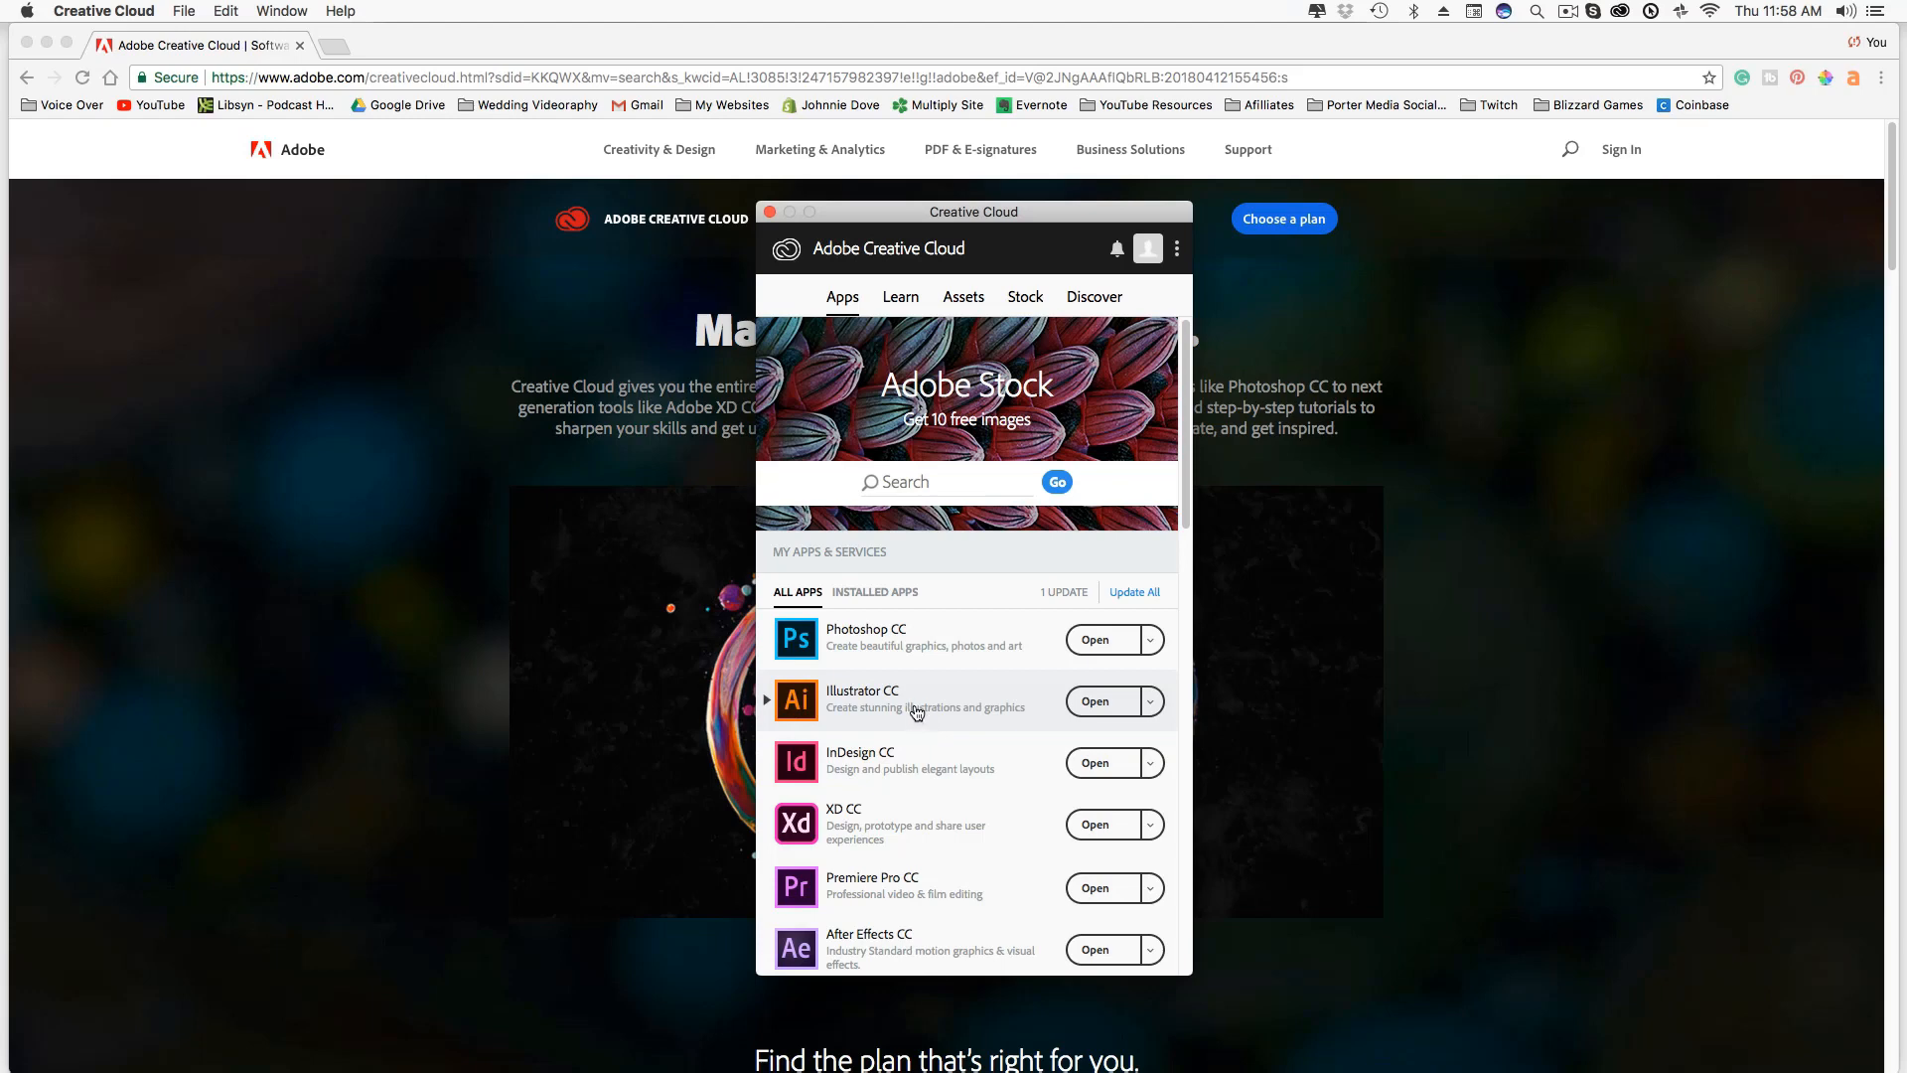